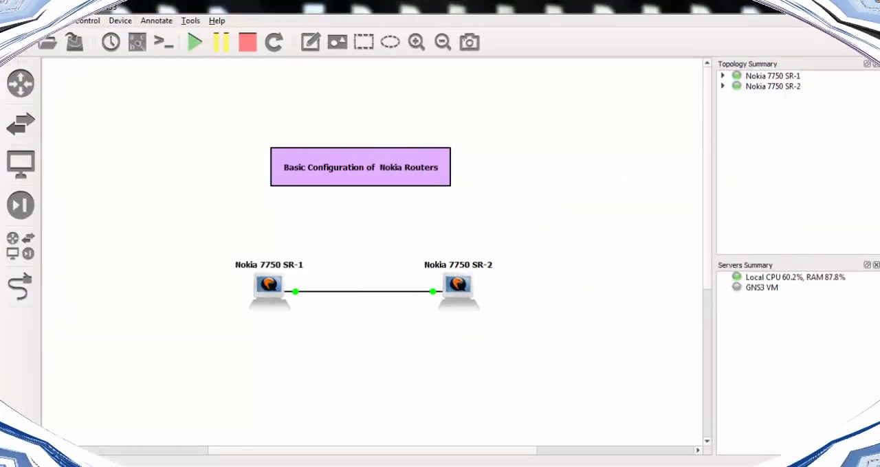
# Open the Nokia 7750 SR-1 console and log in as admin with the password
pyautogui.doubleClick(269, 286)
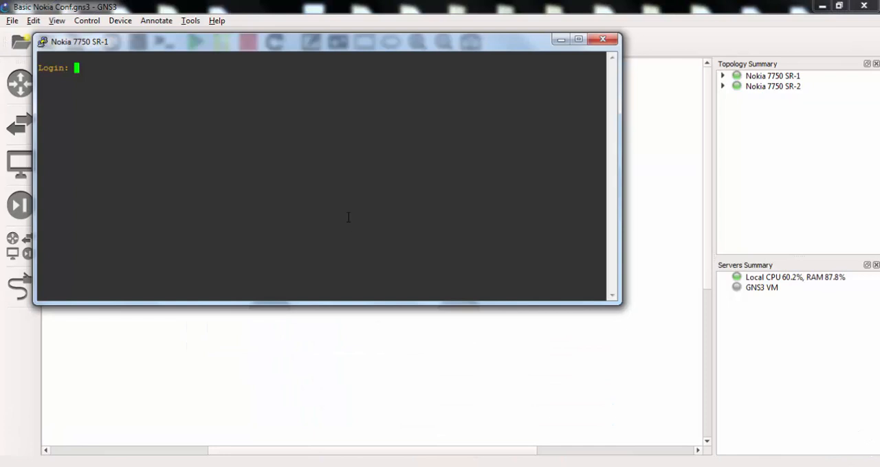
pyautogui.moveTo(325, 191)
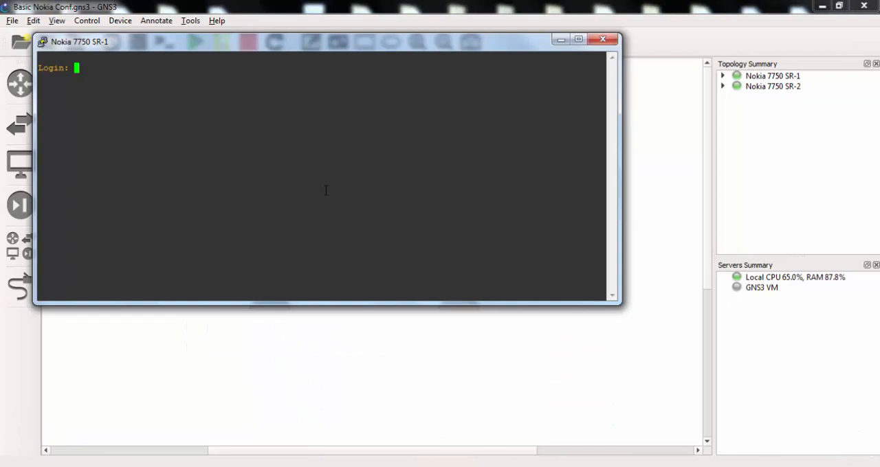
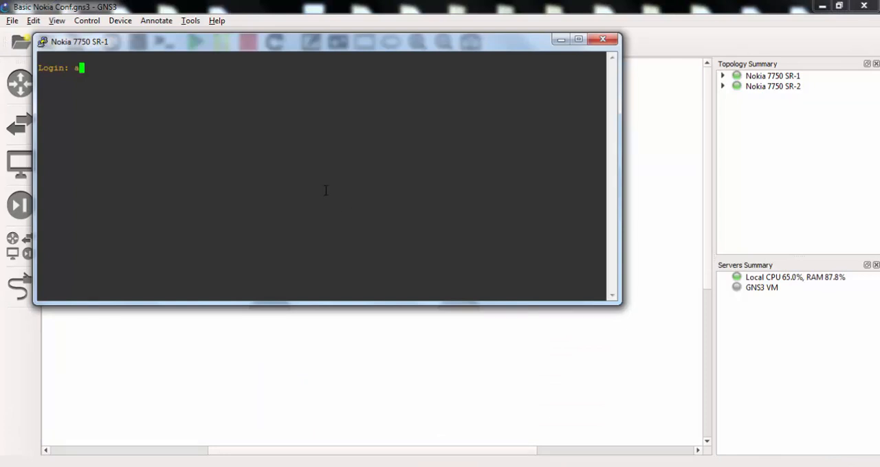
pyautogui.press('Return')
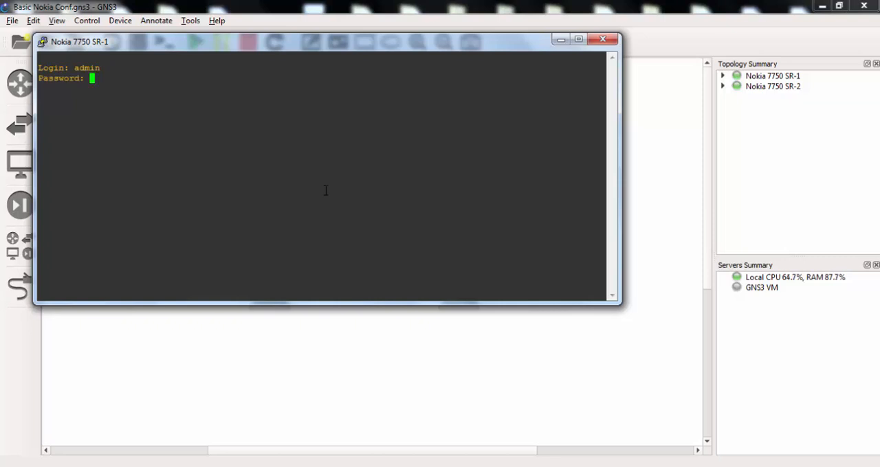
pyautogui.press('Return')
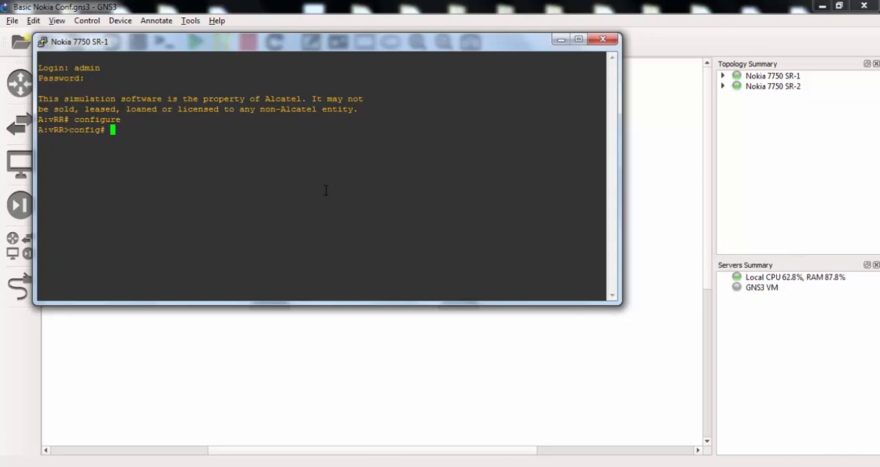
# Set the system name to 7750-SR-1, then exit configuration mode
pyautogui.write('system name')
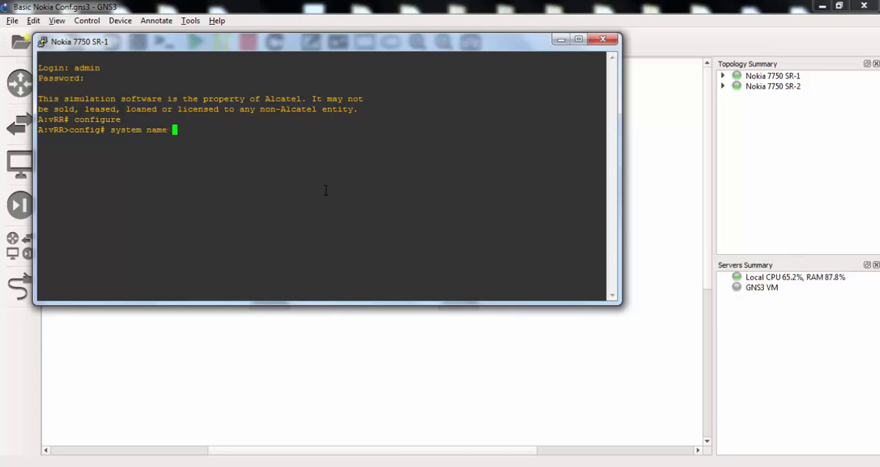
pyautogui.write('775')
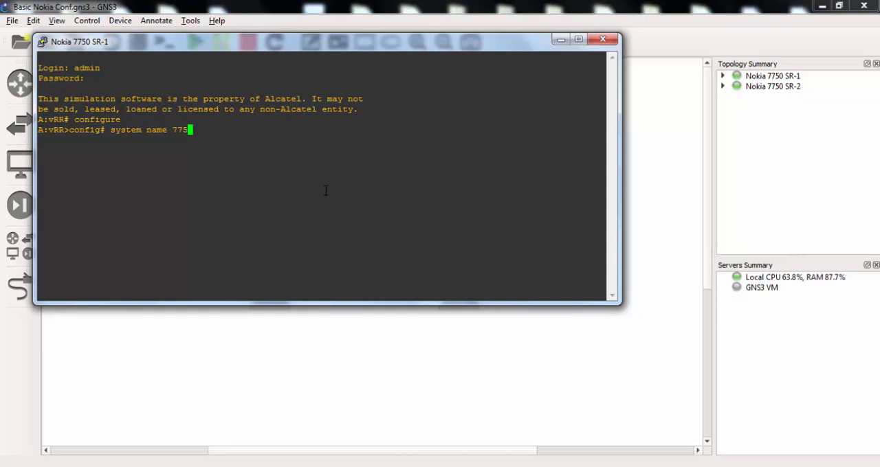
pyautogui.write('0-SR')
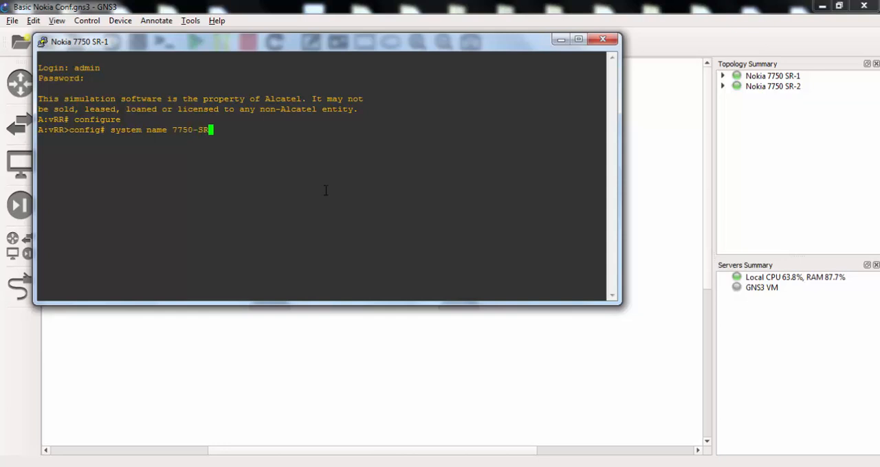
pyautogui.write('-1')
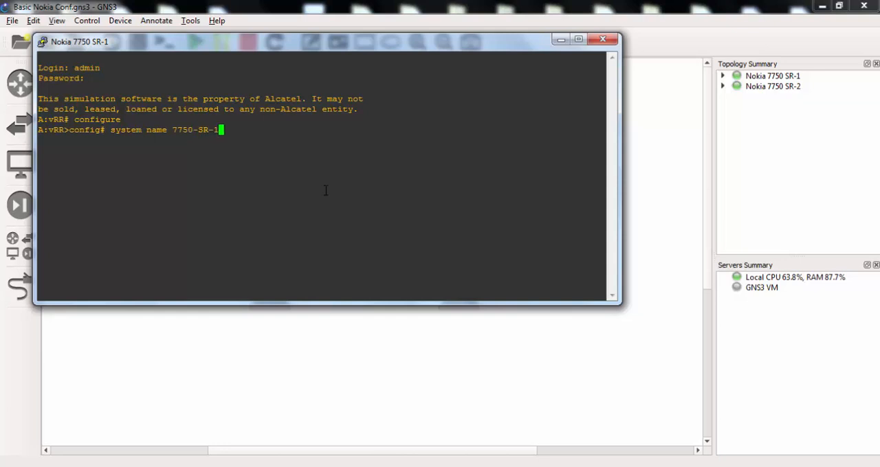
pyautogui.press('Return')
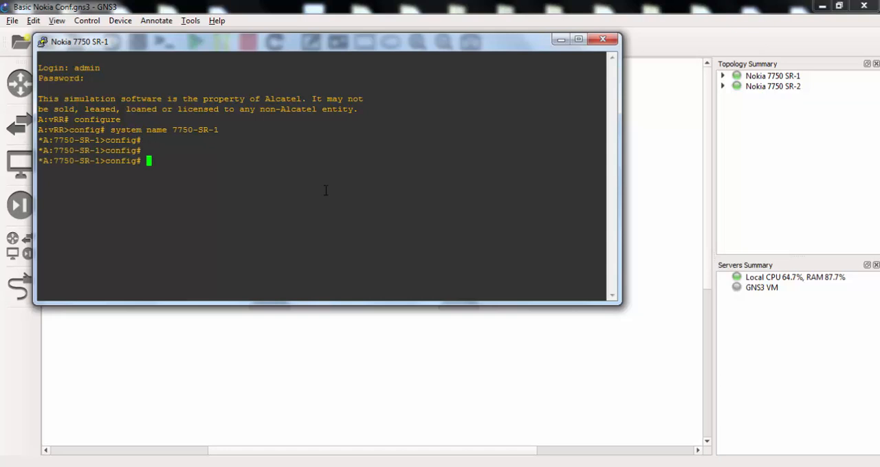
pyautogui.write('exit')
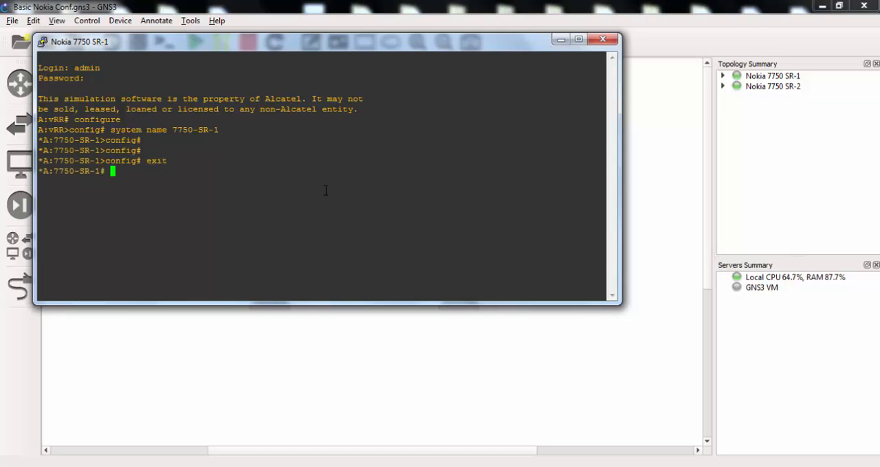
# Run the password command and enter the current, new and confirmed passwords on 7750-SR-1
pyautogui.write('password')
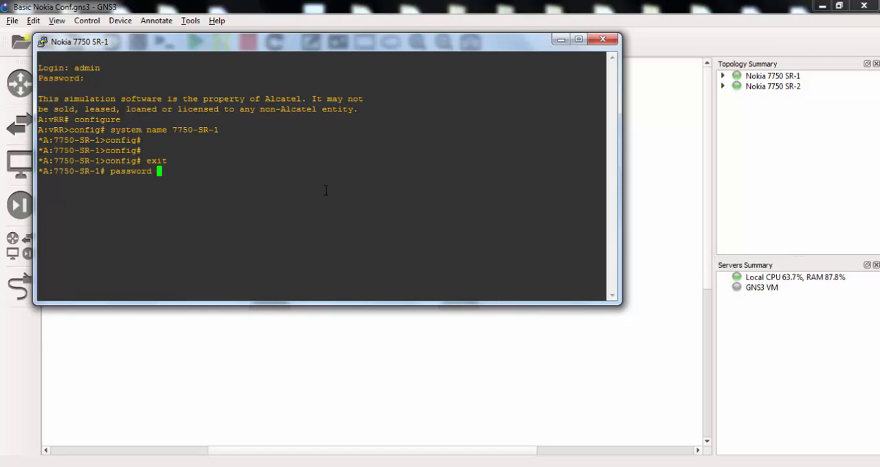
pyautogui.press('Return')
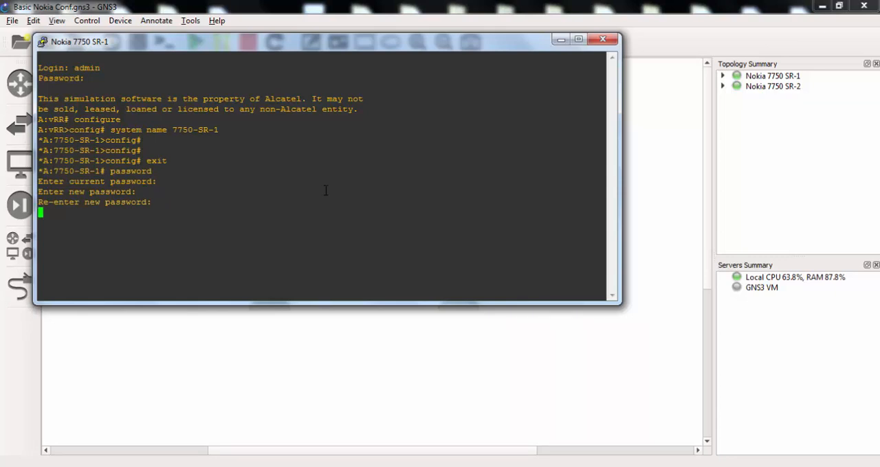
pyautogui.press('Return')
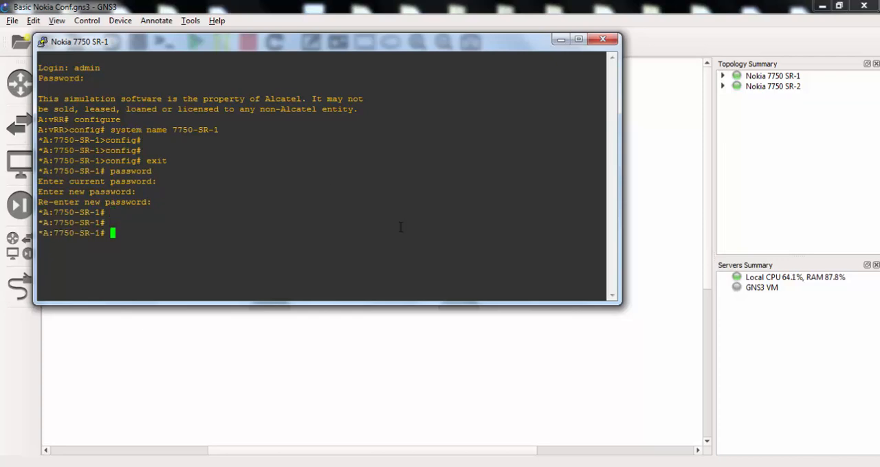
pyautogui.moveTo(453, 457)
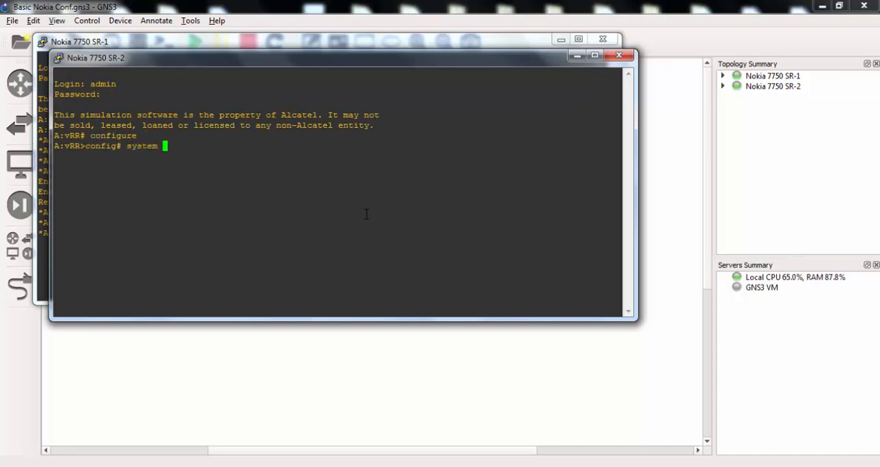
# Set the second router's system name to 7750-SR-2 and exit configuration mode
pyautogui.write('name')
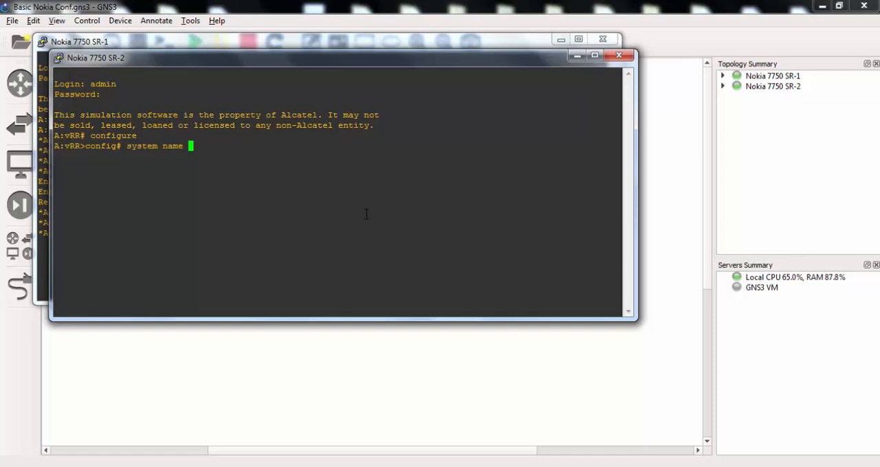
pyautogui.write('7750-SR')
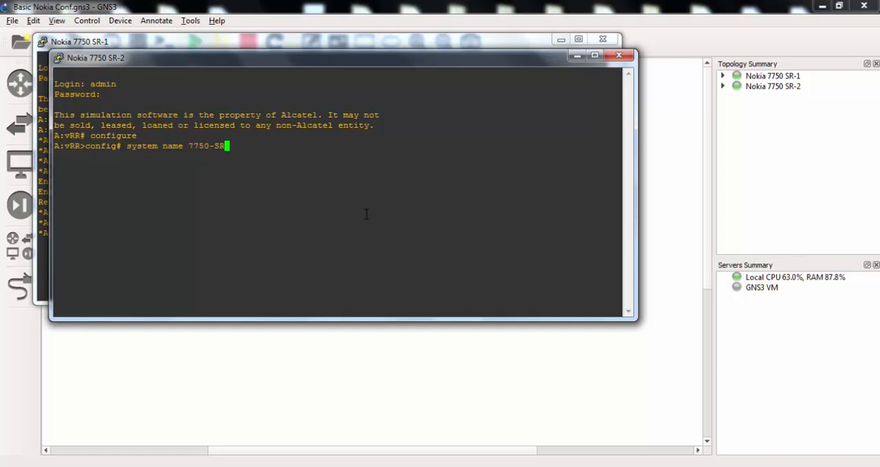
pyautogui.press('Return')
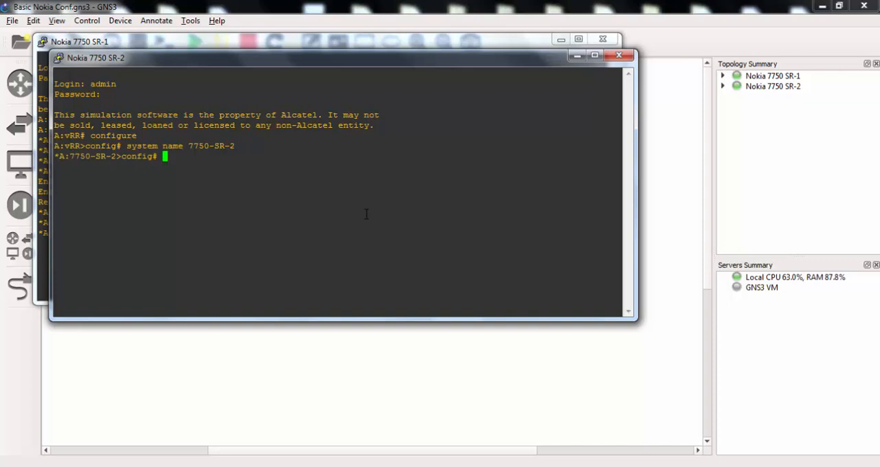
pyautogui.write('exit')
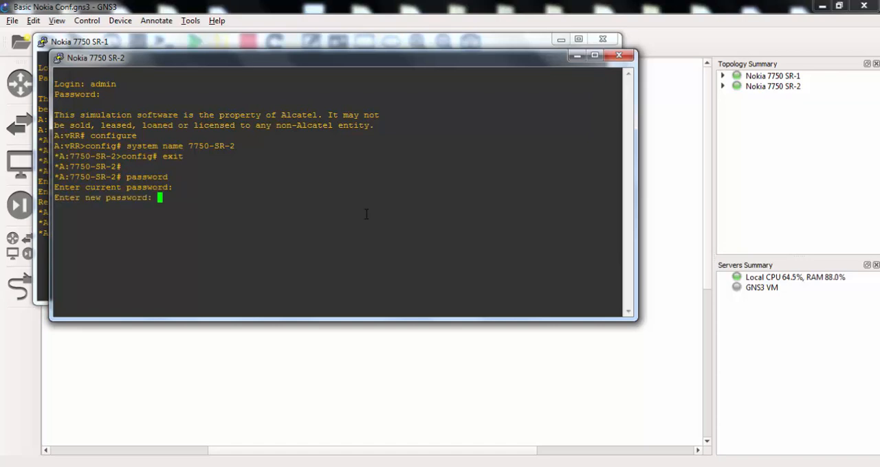
# Submit and confirm the new password for 7750-SR-2, returning to the topology canvas
pyautogui.press('Return')
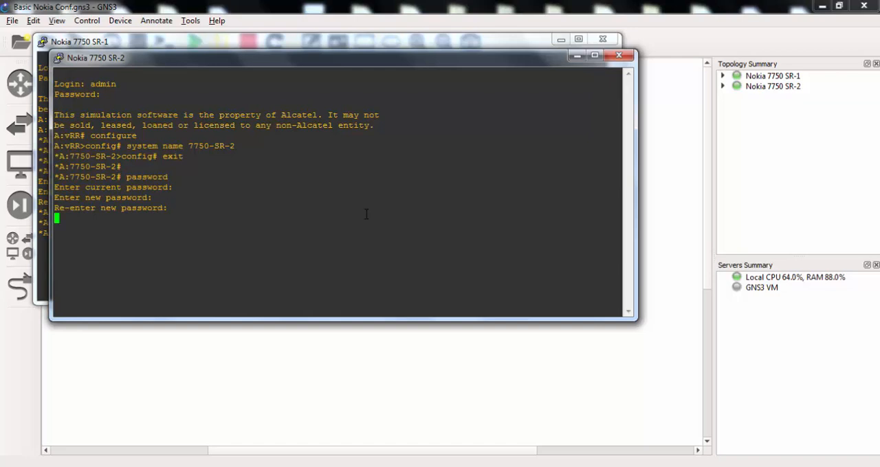
pyautogui.press('Return')
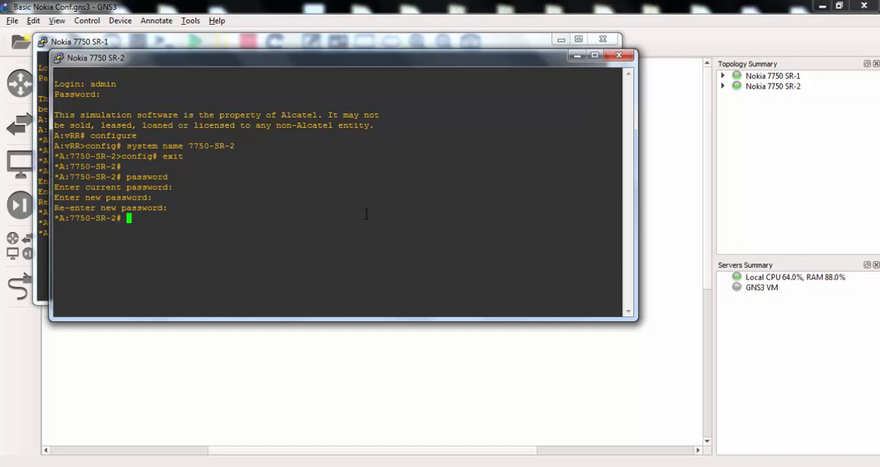
pyautogui.click(617, 55)
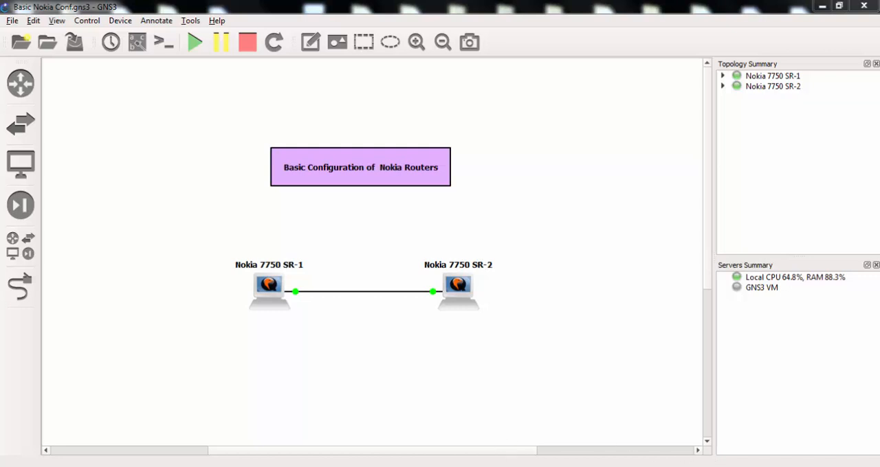
# Reopen the SR-1 console, check card 1, and set its card-type to iom3-xp-b
pyautogui.doubleClick(269, 285)
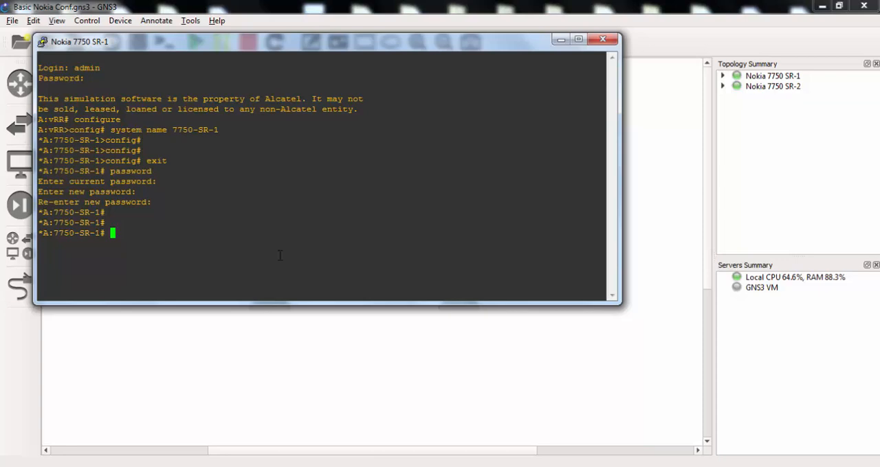
pyautogui.write('show card')
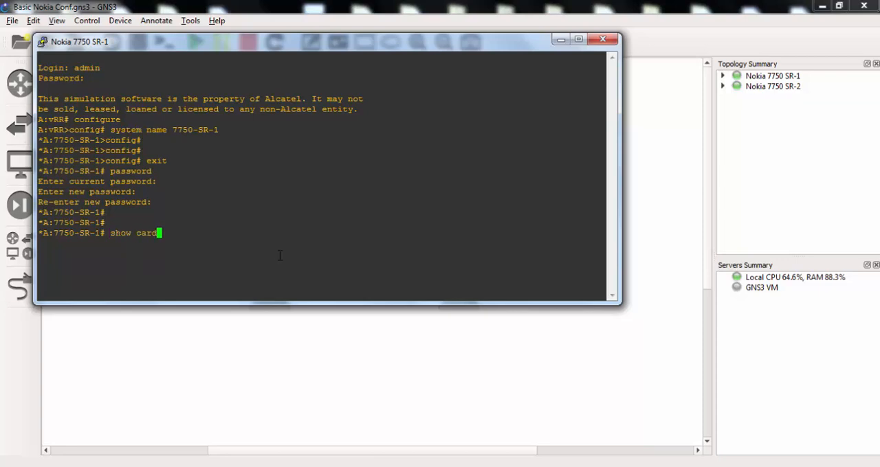
pyautogui.press('Return')
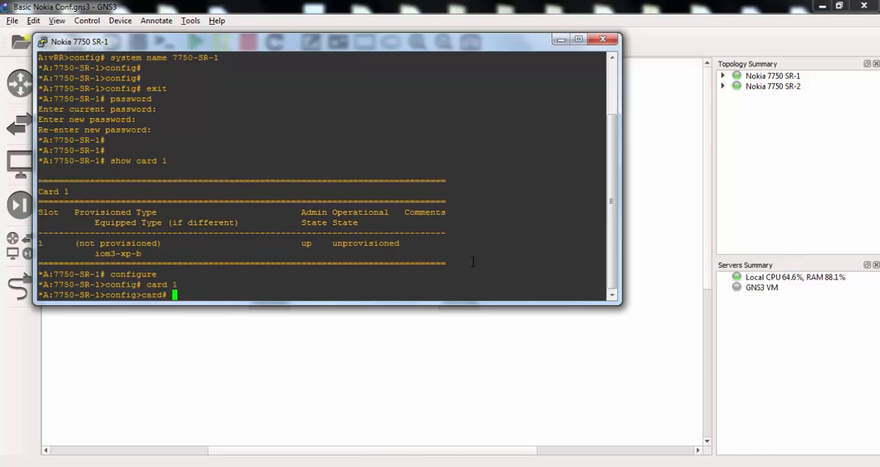
pyautogui.write('card-type')
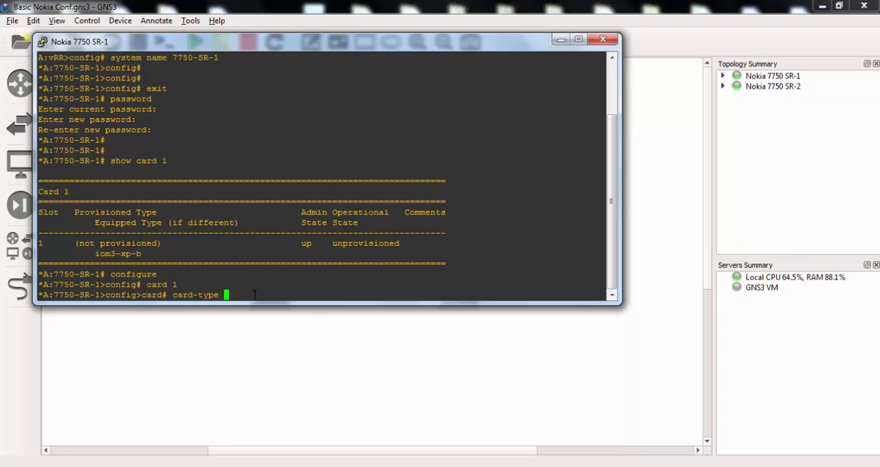
pyautogui.write('iom3-xp-')
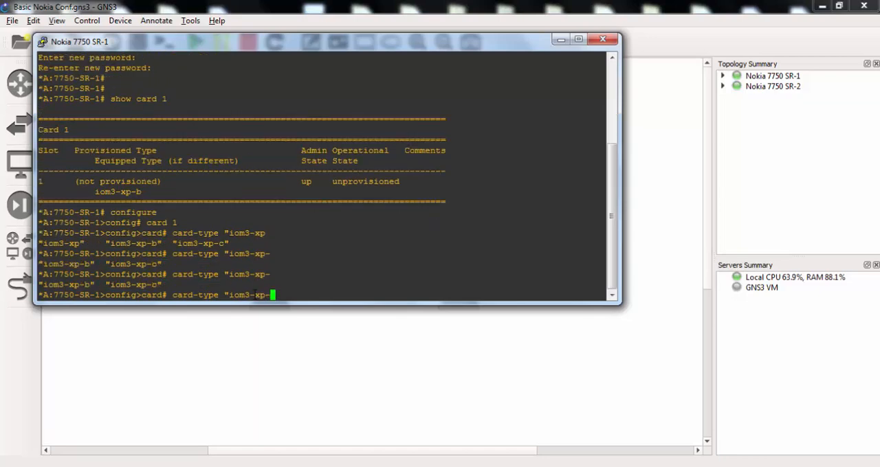
pyautogui.press('Return')
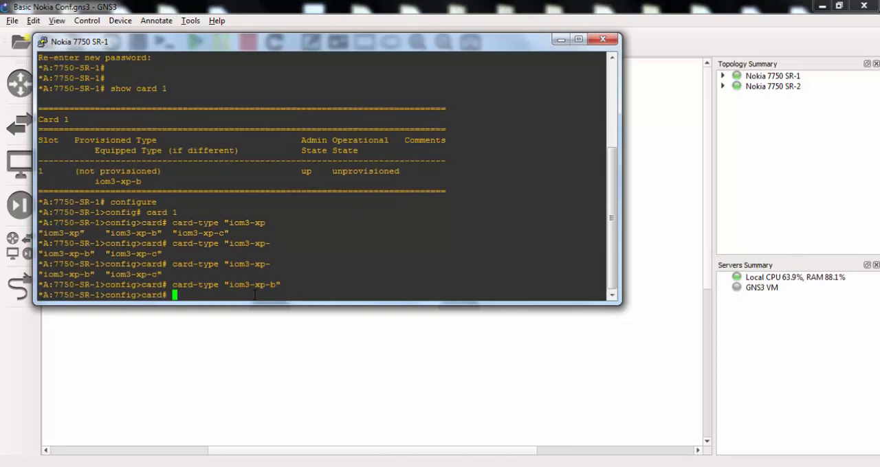
pyautogui.write('exit')
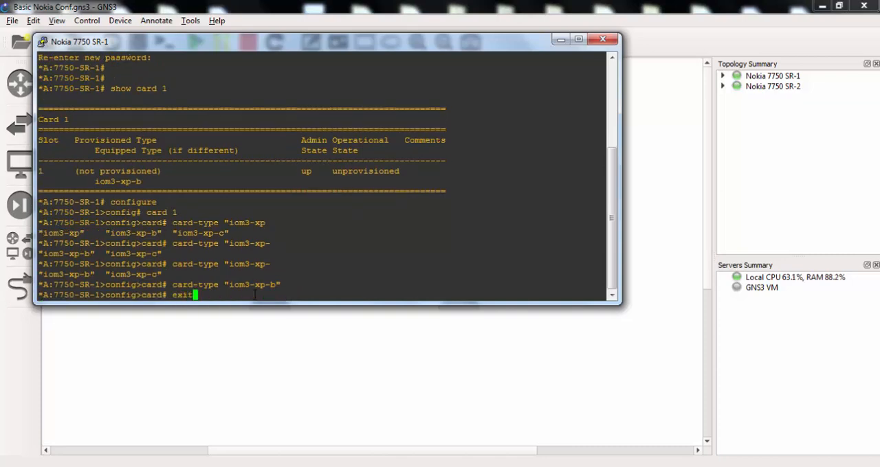
# Leave the card context and check the provisioning status of MDA 1
pyautogui.press('Return')
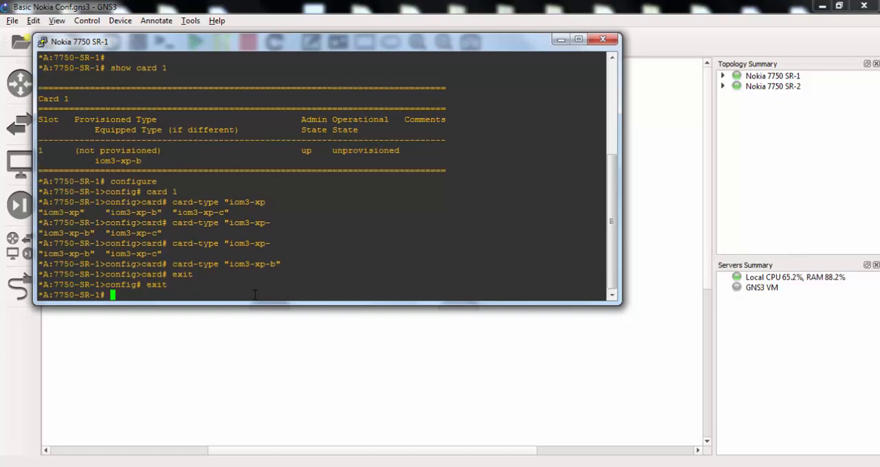
pyautogui.write('show m')
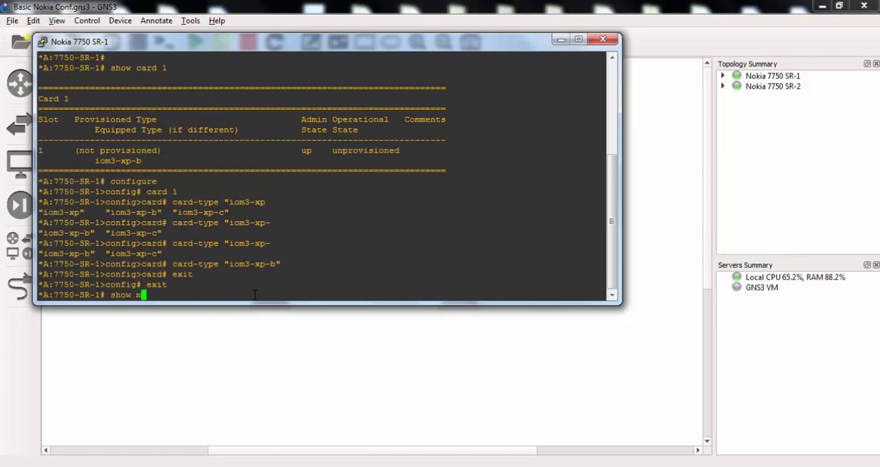
pyautogui.press('Return')
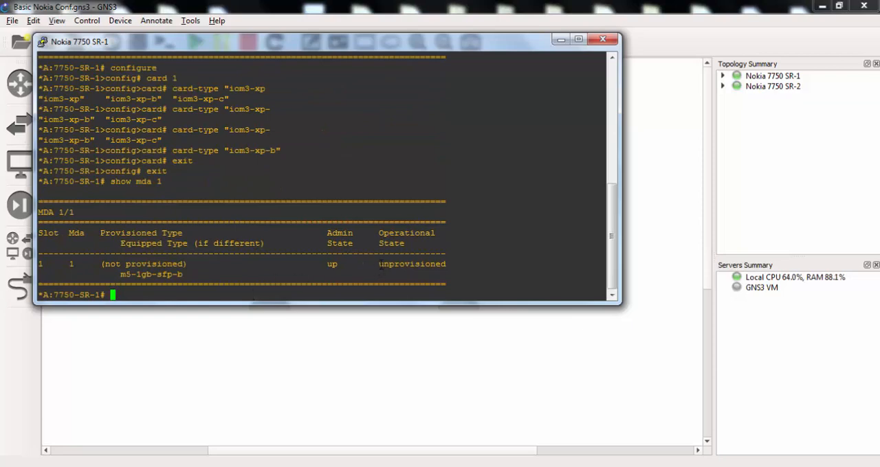
pyautogui.moveTo(301, 291)
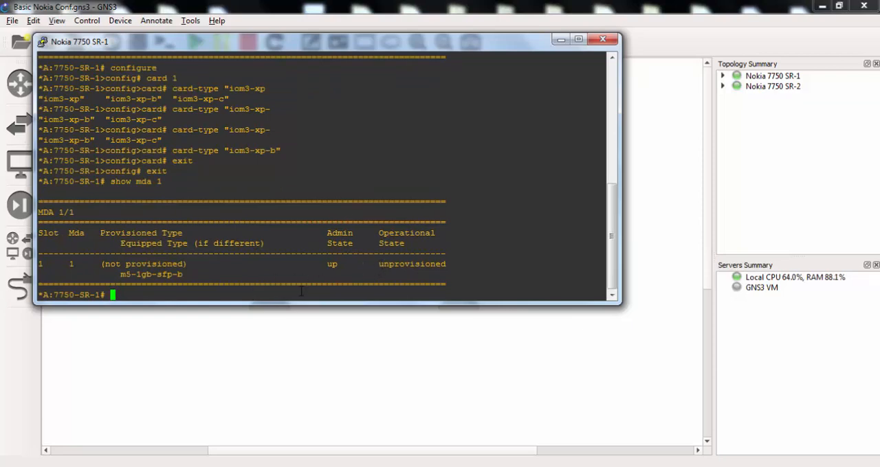
pyautogui.write('card')
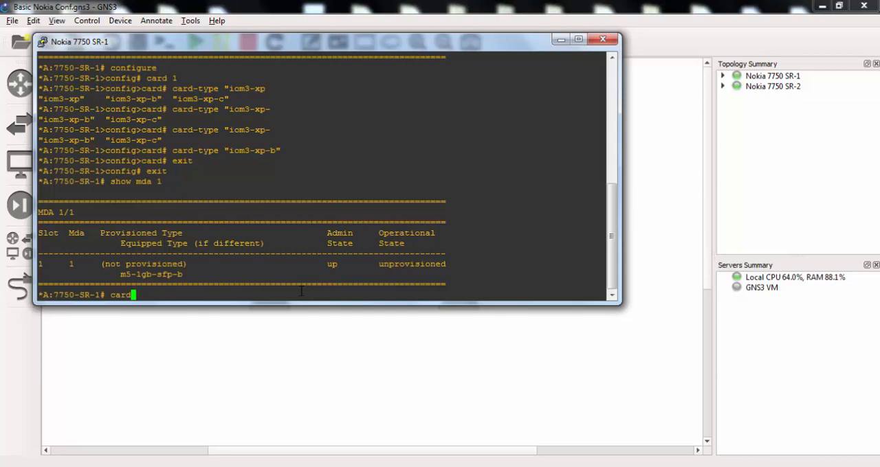
pyautogui.press('Return')
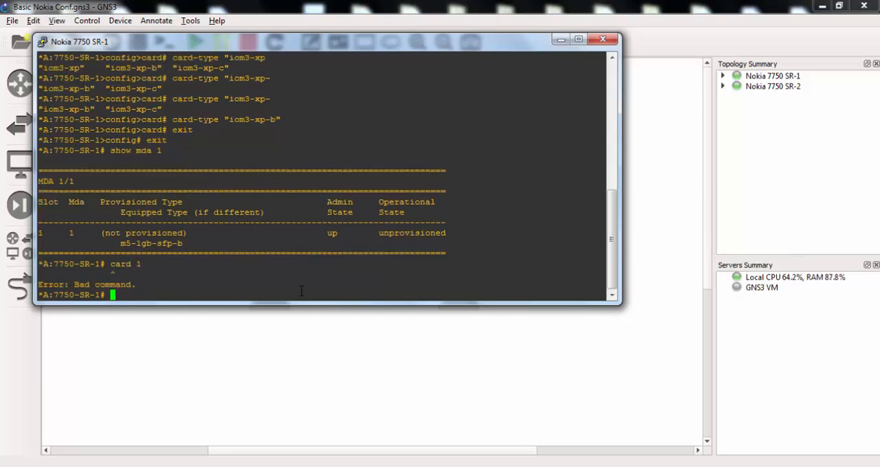
# Set MDA 1's mda-type to m5-1gb-sfp-b and exit back to the root prompt
pyautogui.write('configure')
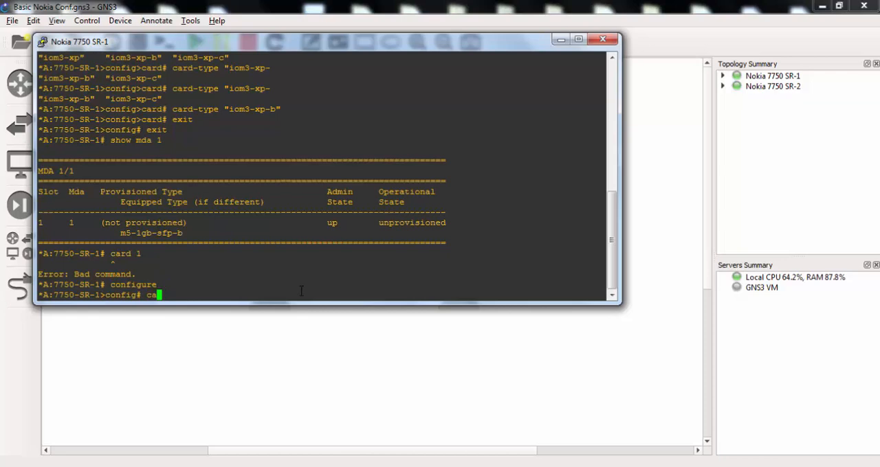
pyautogui.press('Return')
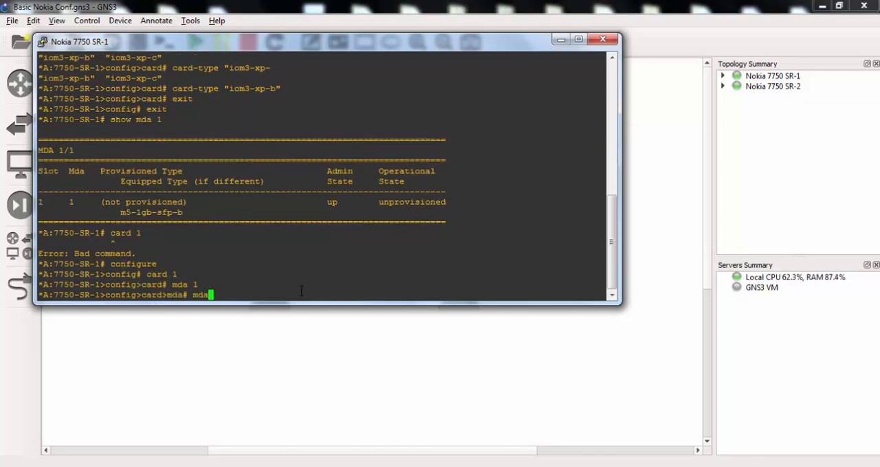
pyautogui.write('-type')
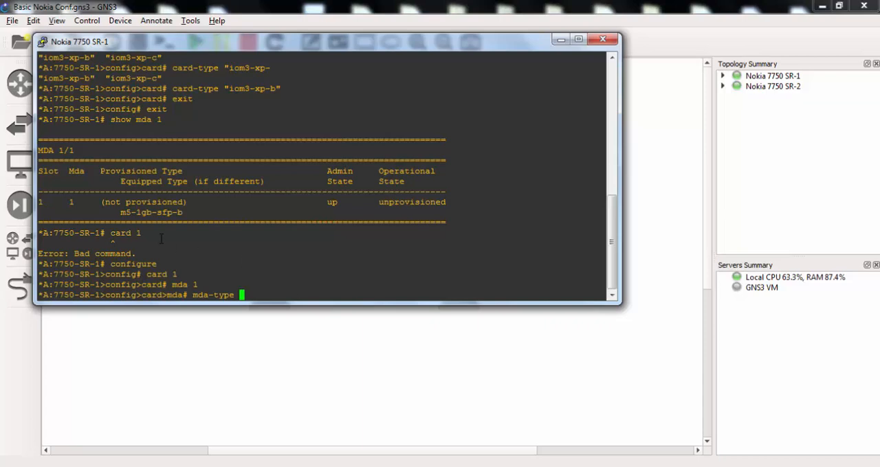
pyautogui.moveTo(247, 266)
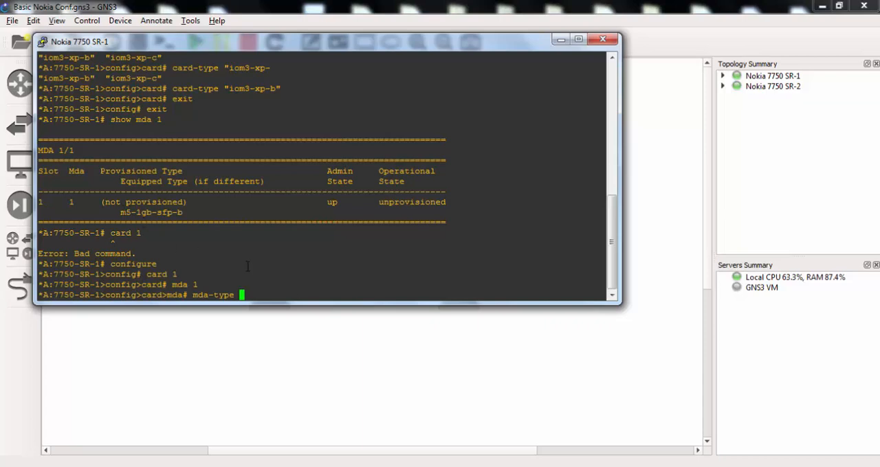
pyautogui.write('"m5-1gb-sfp-b"')
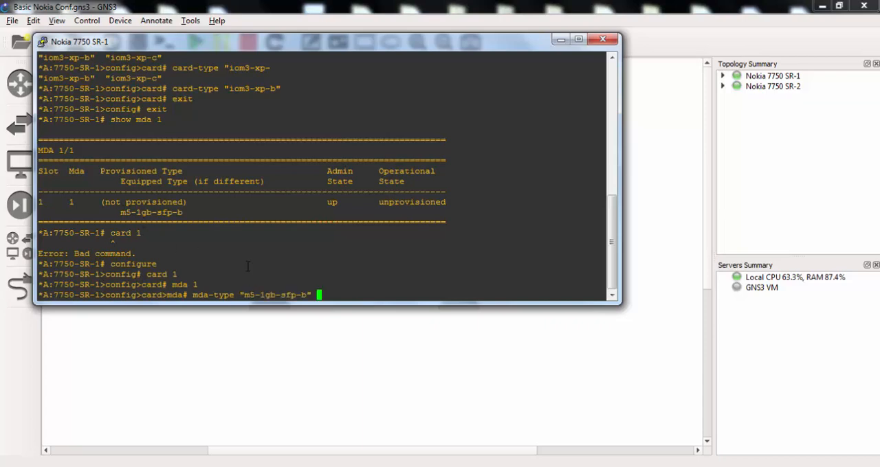
pyautogui.press('Return')
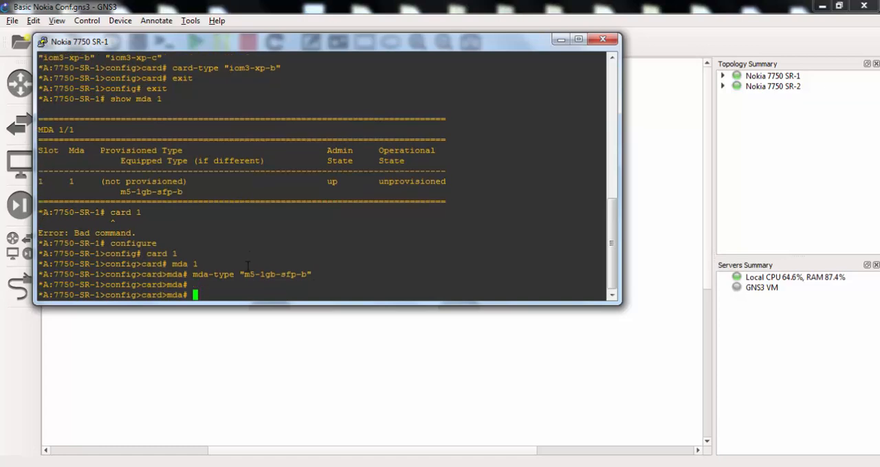
pyautogui.write('exit')
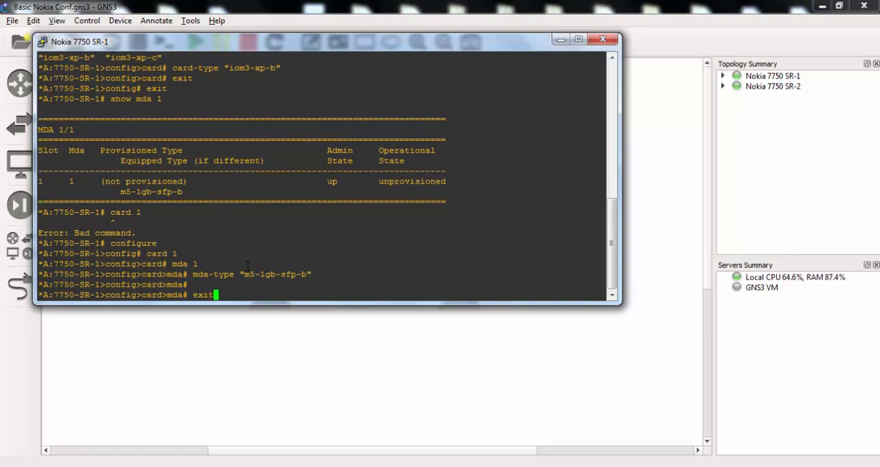
pyautogui.press('Return')
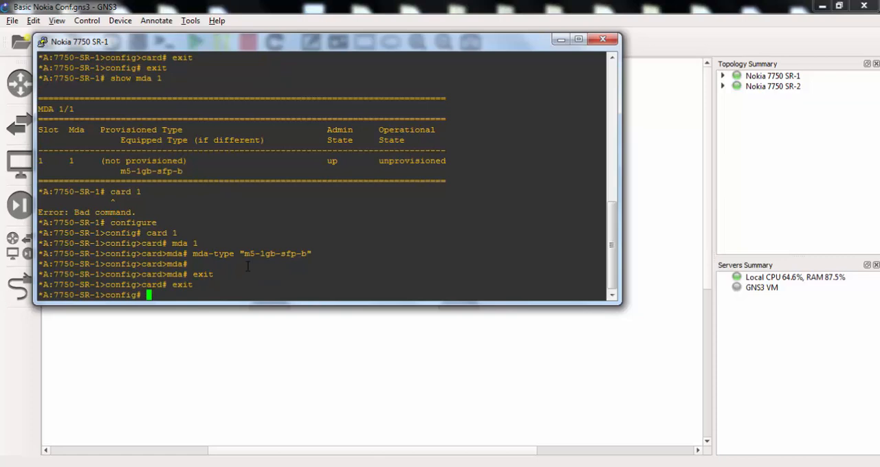
pyautogui.press('Return')
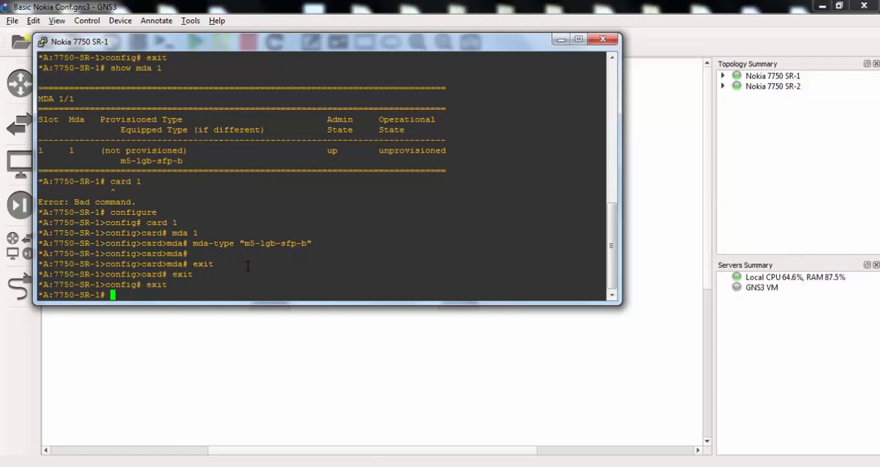
# Run show card 1 and show mda 1 to confirm both are up, then close the SR-1 console
pyautogui.write('show ca')
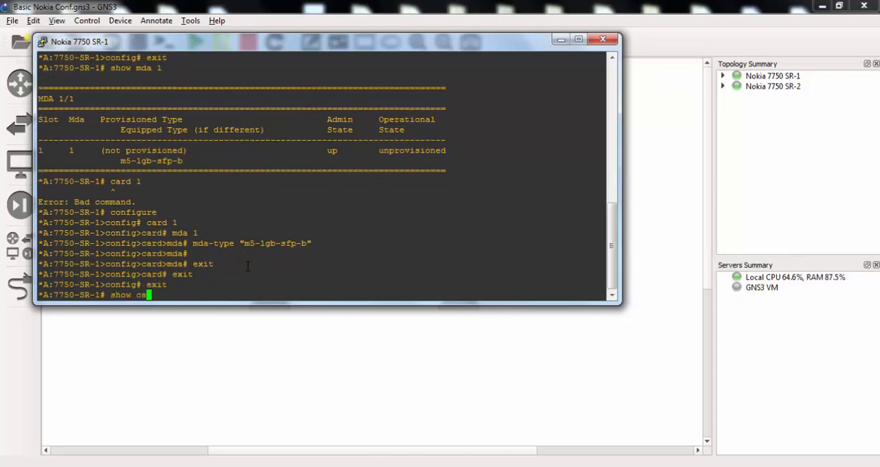
pyautogui.press('Return')
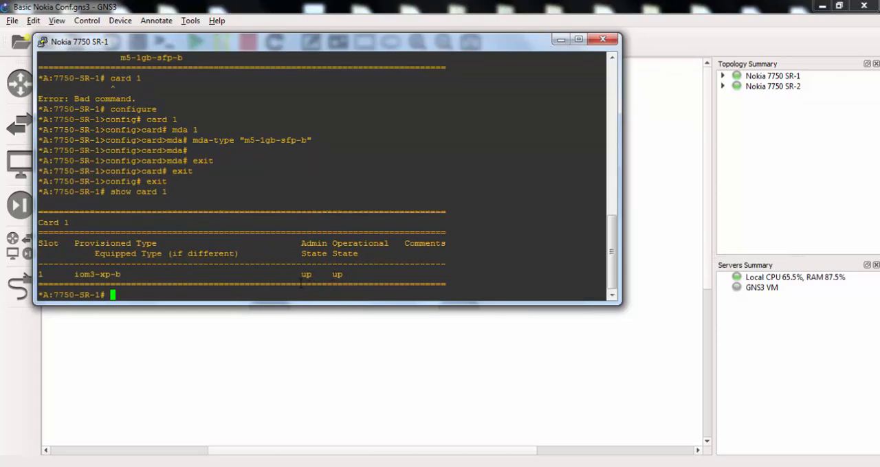
pyautogui.write('show mda 1')
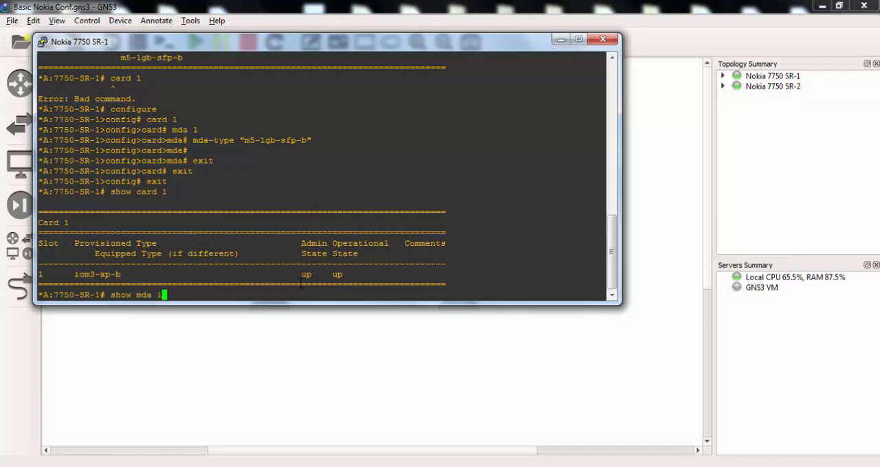
pyautogui.press('Return')
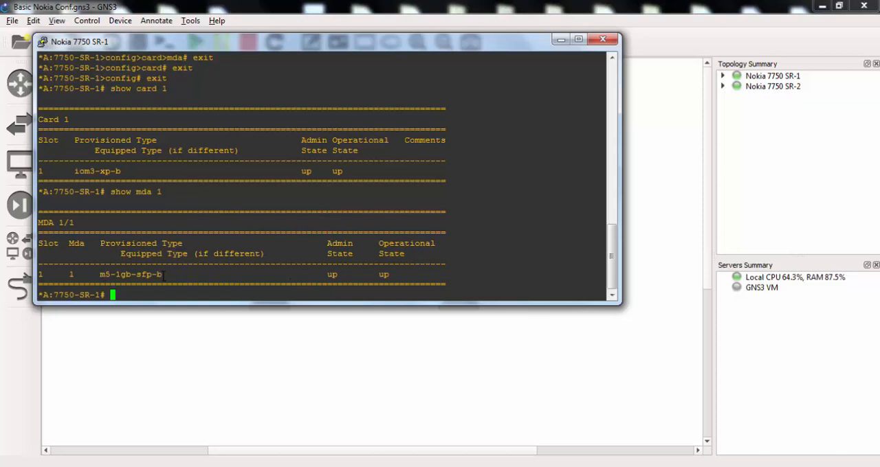
pyautogui.moveTo(299, 292)
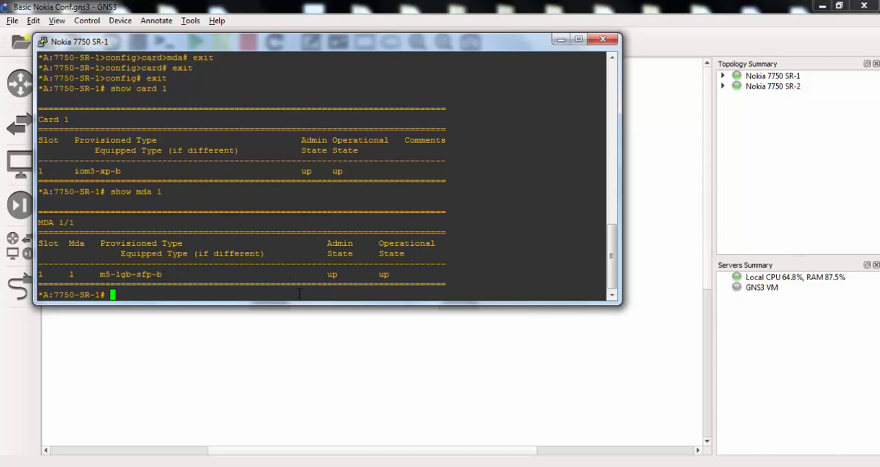
pyautogui.click(603, 38)
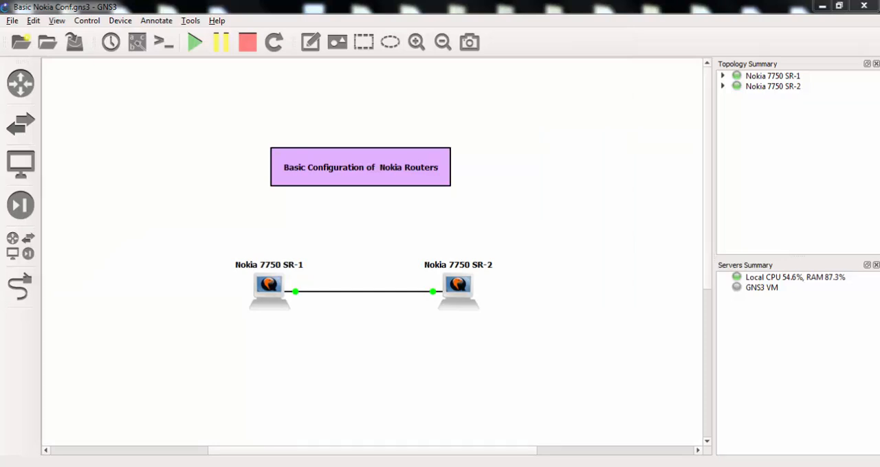
# Open the 7750-SR-2 console and give card 1 the card-type iom3-xp-b under configure
pyautogui.doubleClick(457, 285)
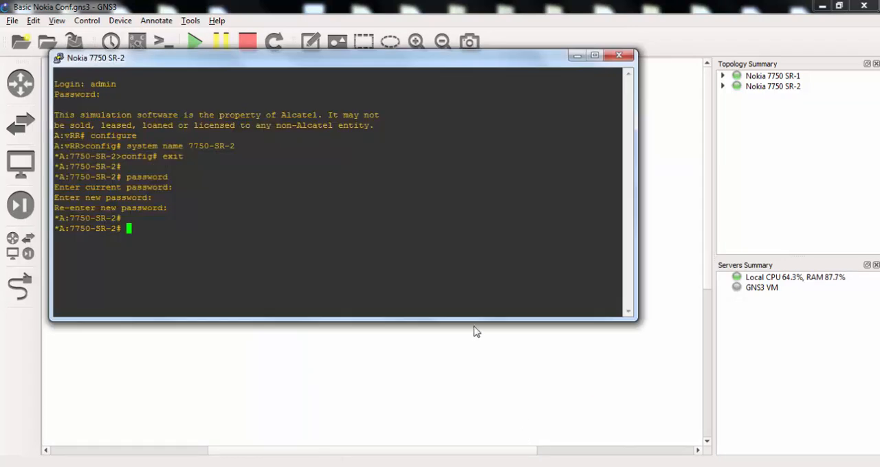
pyautogui.write('configure')
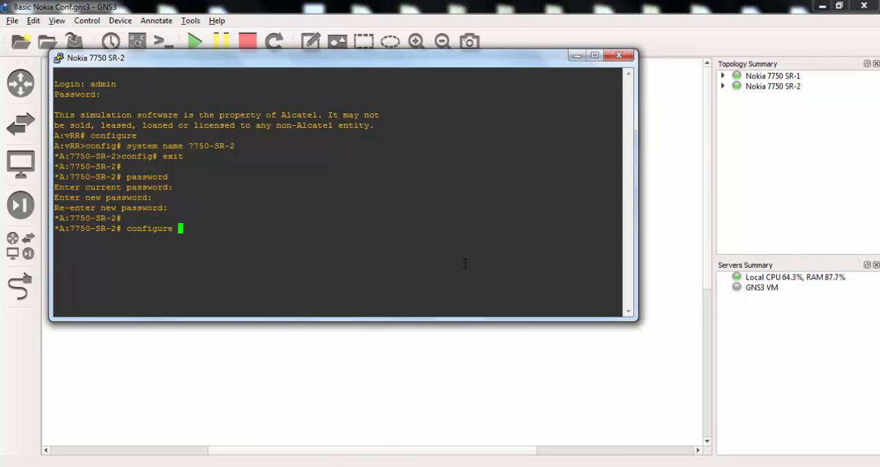
pyautogui.write('card 1')
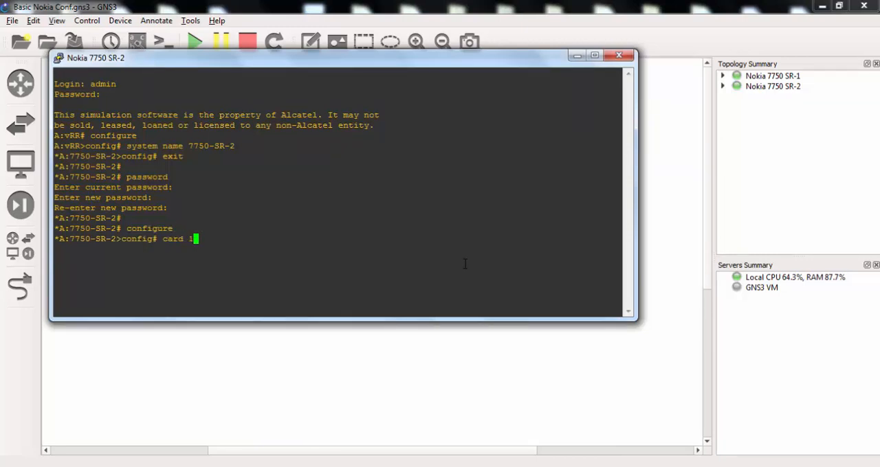
pyautogui.press('Return')
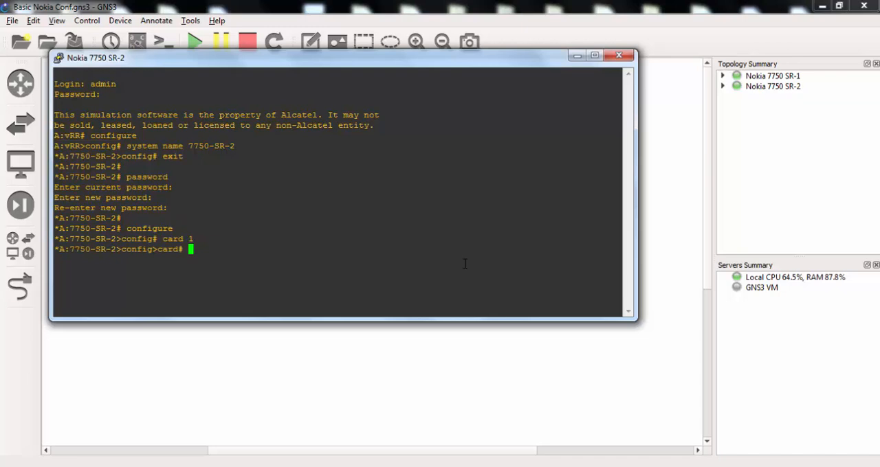
pyautogui.write('card-type')
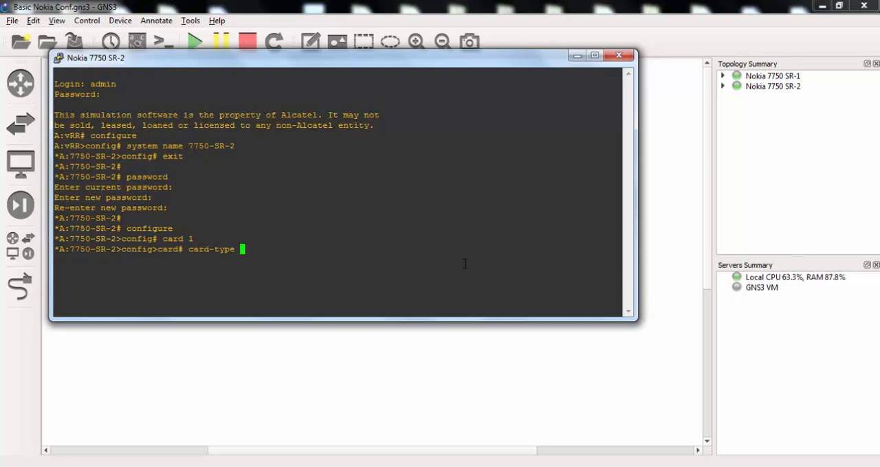
pyautogui.write('iom')
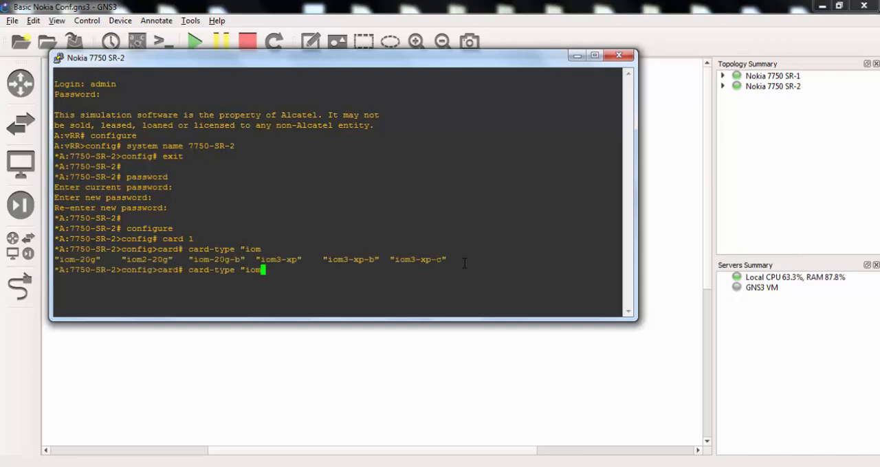
pyautogui.write('iom3-xp-')
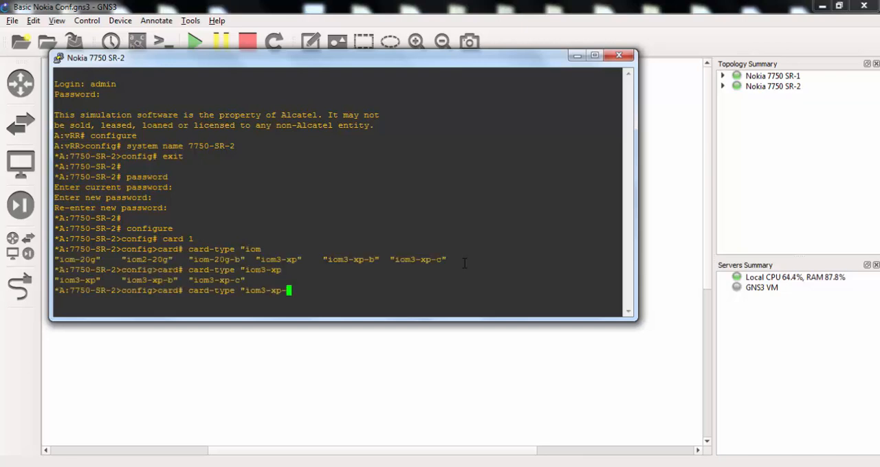
pyautogui.press('Return')
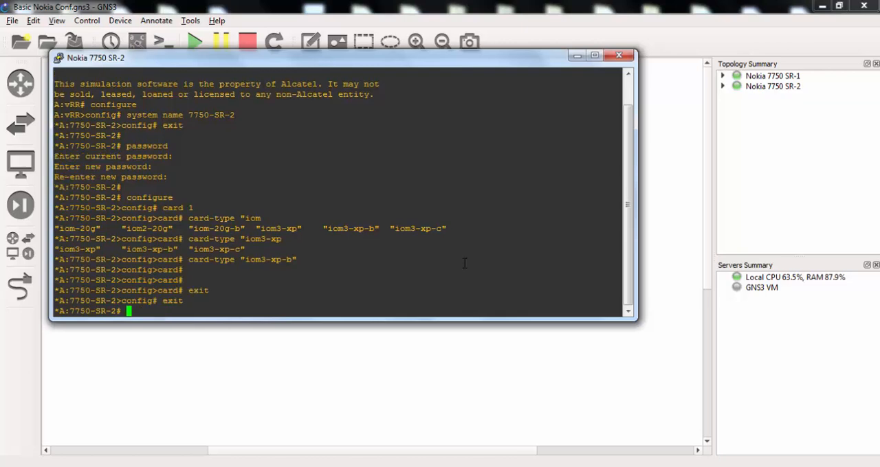
pyautogui.write('show mda')
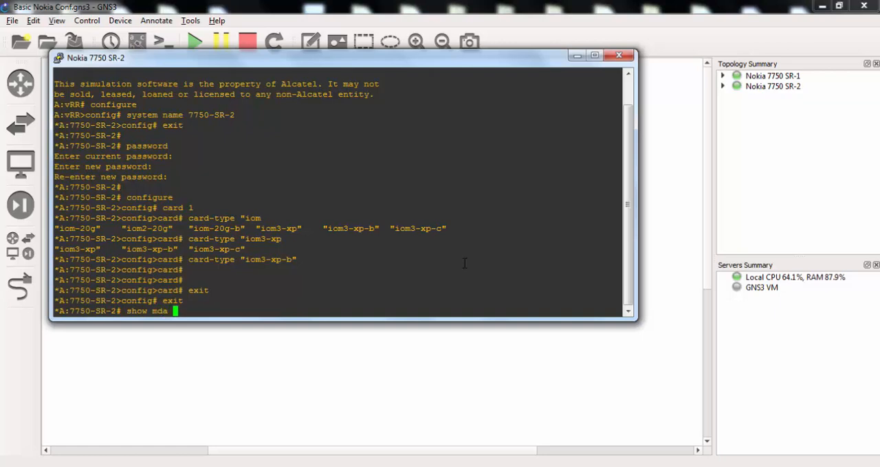
# Check MDA 1, then set its mda-type to m5-1gb-sfp-b on card 1 and exit
pyautogui.press('Return')
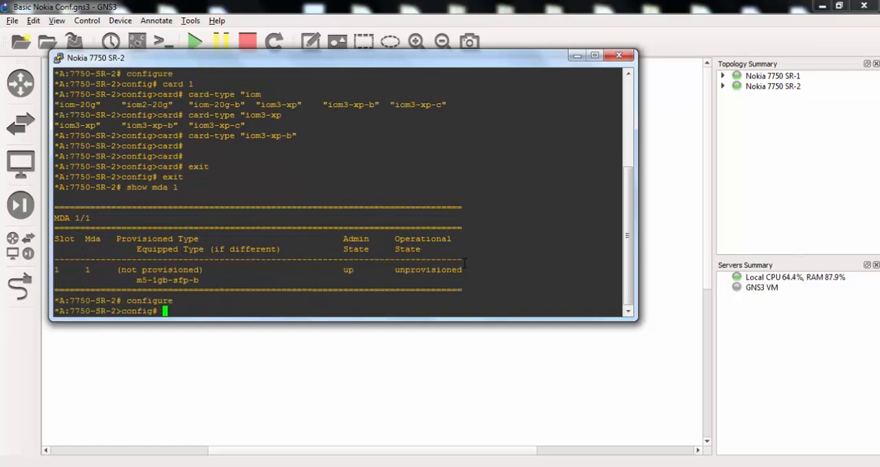
pyautogui.write('card 1')
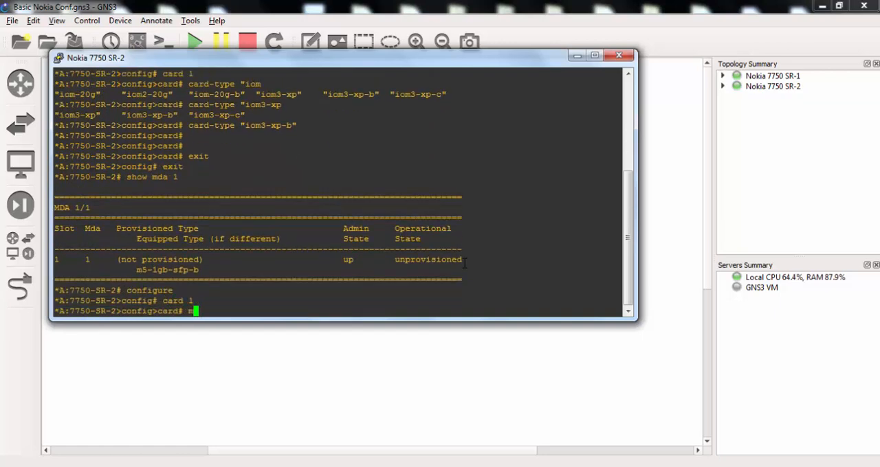
pyautogui.press('Return')
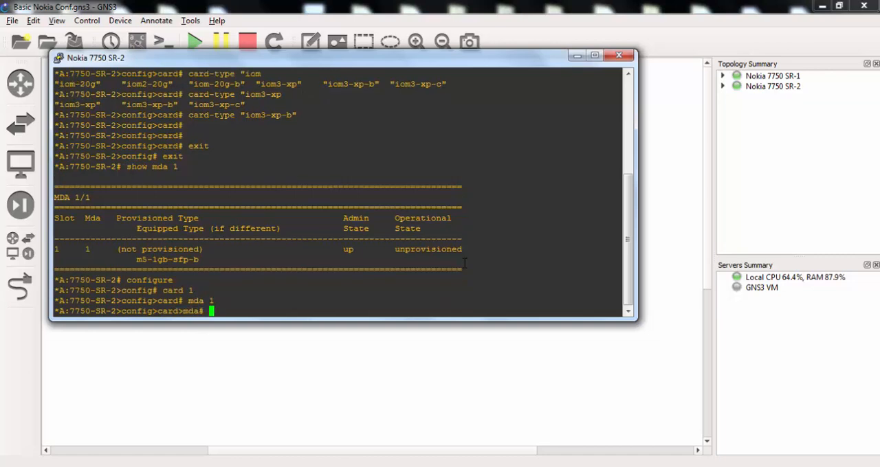
pyautogui.write('mda-type')
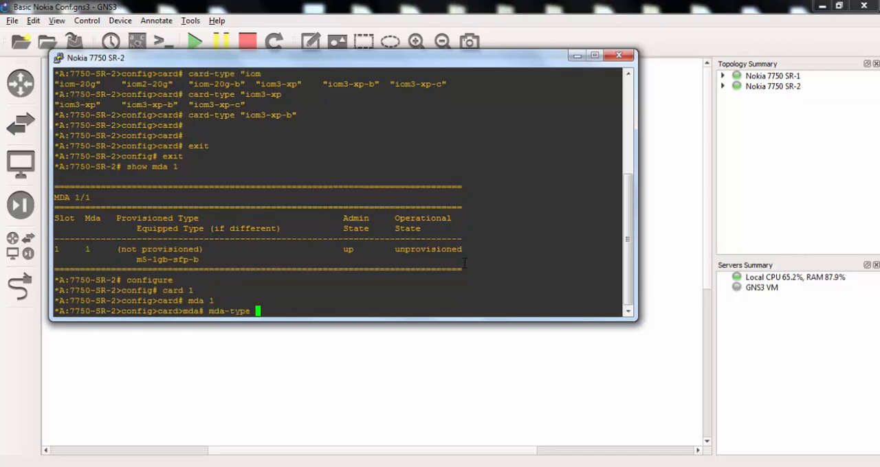
pyautogui.press('Return')
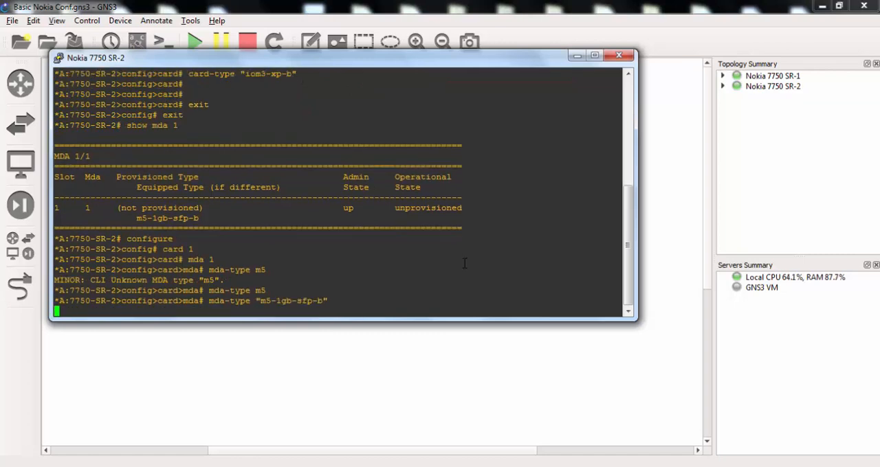
pyautogui.write('exit')
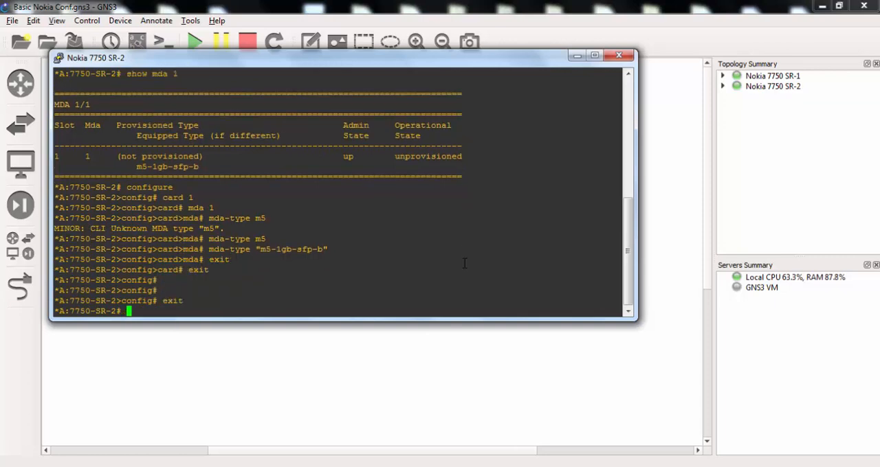
# Run show card 1 and show mda to verify 7750-SR-2's card and MDA status
pyautogui.write('show card 1')
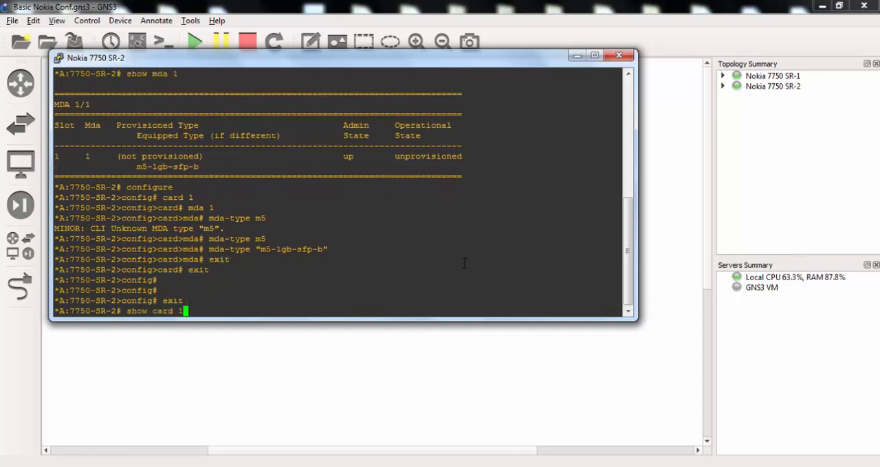
pyautogui.press('Return')
pyautogui.write('show mda')
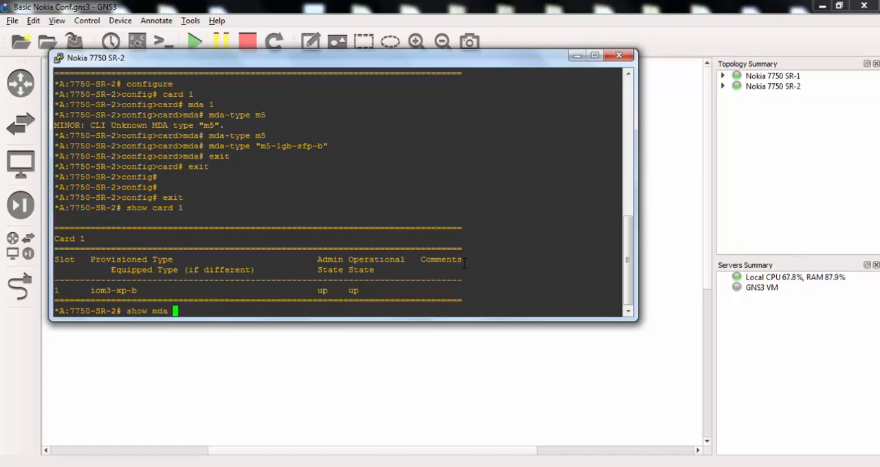
pyautogui.press('Return')
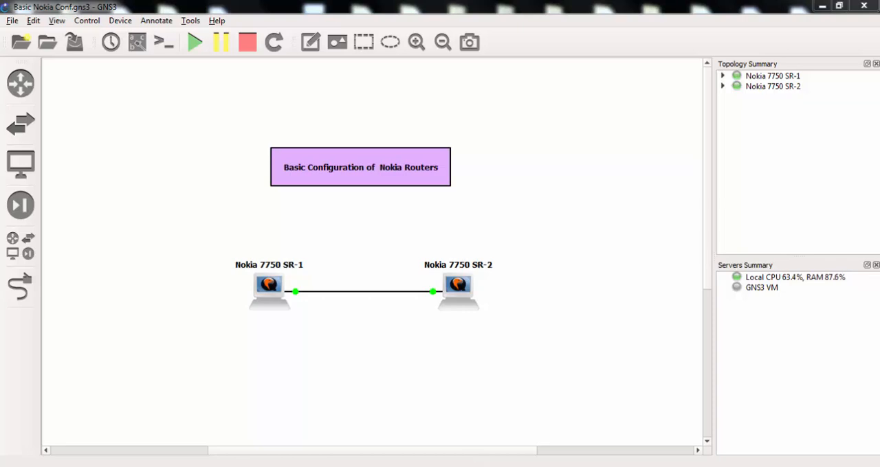
pyautogui.doubleClick(268, 288)
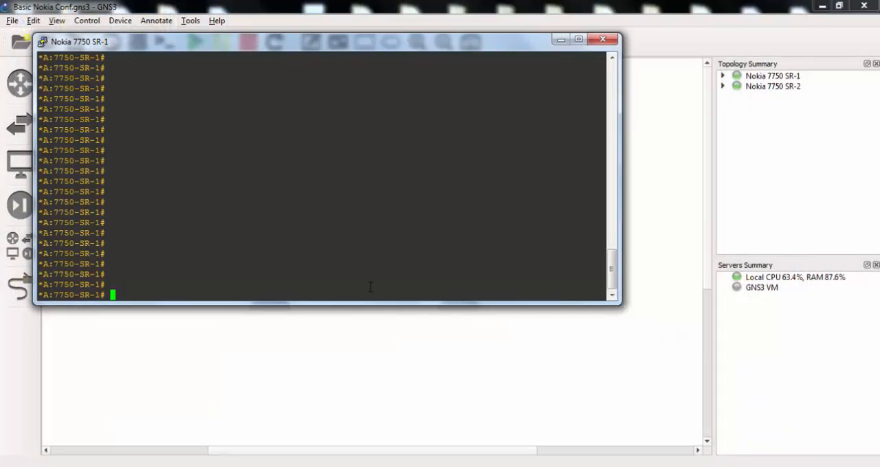
pyautogui.write('show')
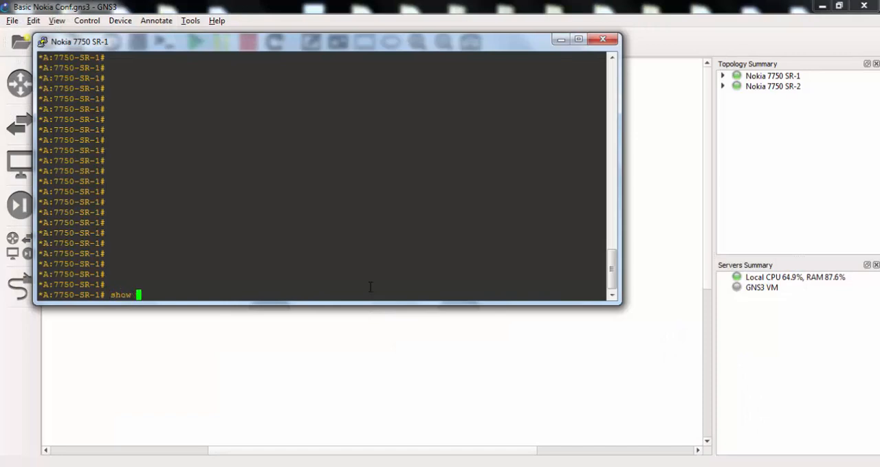
pyautogui.write('mda')
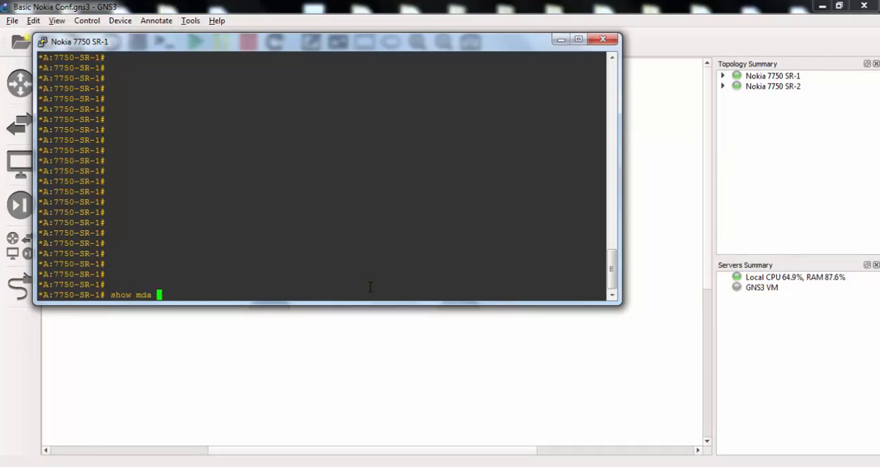
pyautogui.press('Return')
pyautogui.write('show port')
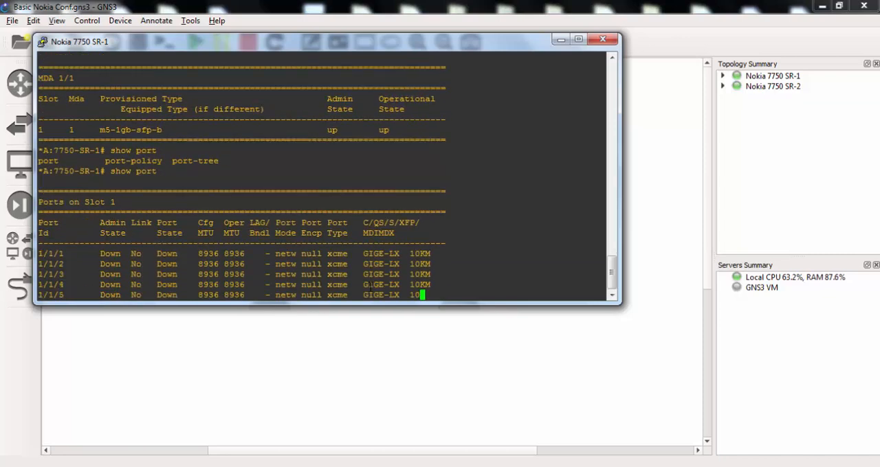
pyautogui.press('Return')
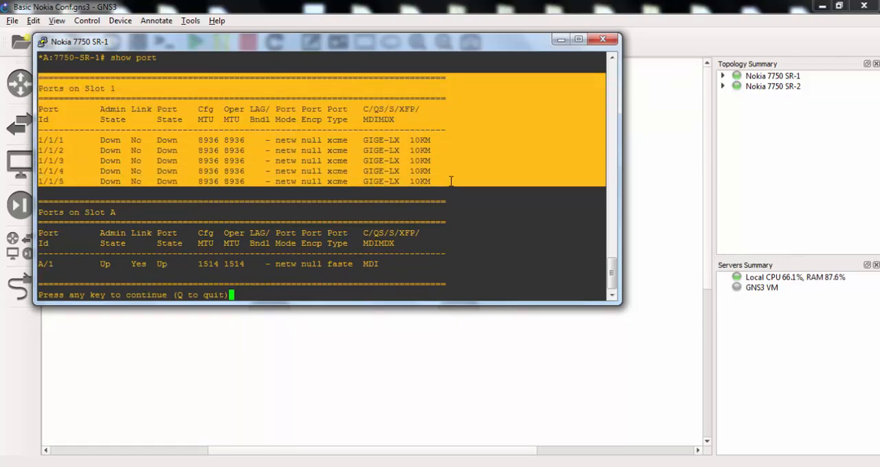
pyautogui.moveTo(71, 125)
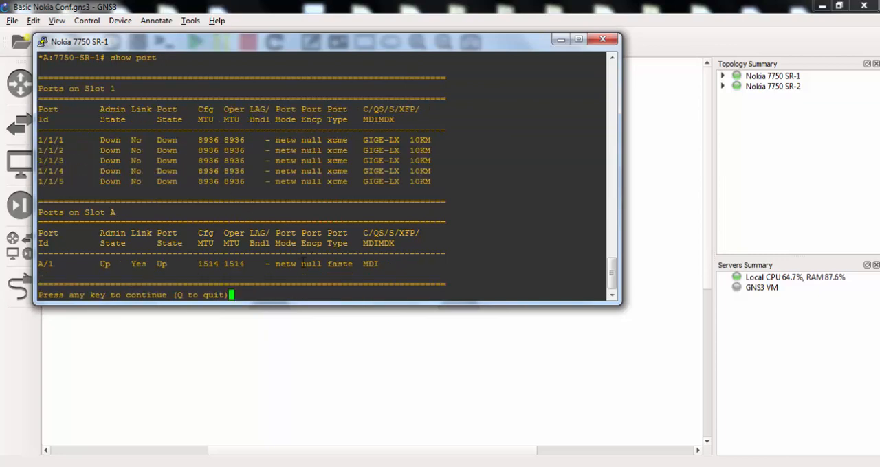
pyautogui.press('space')
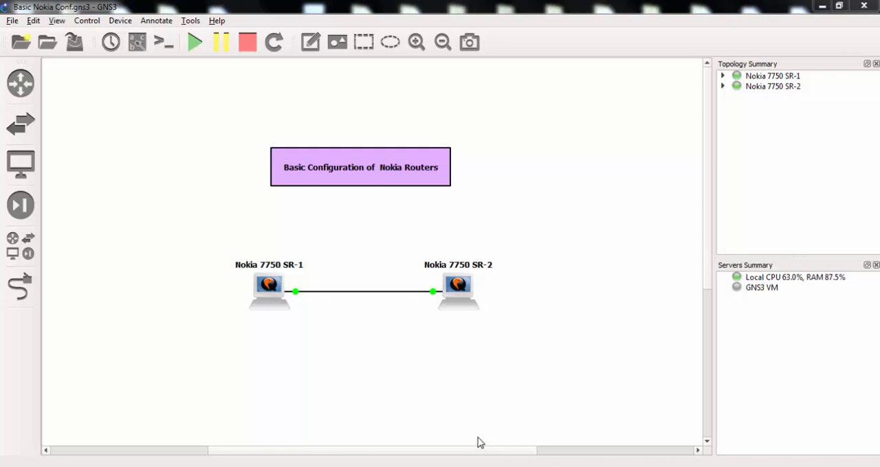
# Open the SR-1 console, enter router interface toRouter2, and assign address 10.10.10.1/24
pyautogui.doubleClick(269, 285)
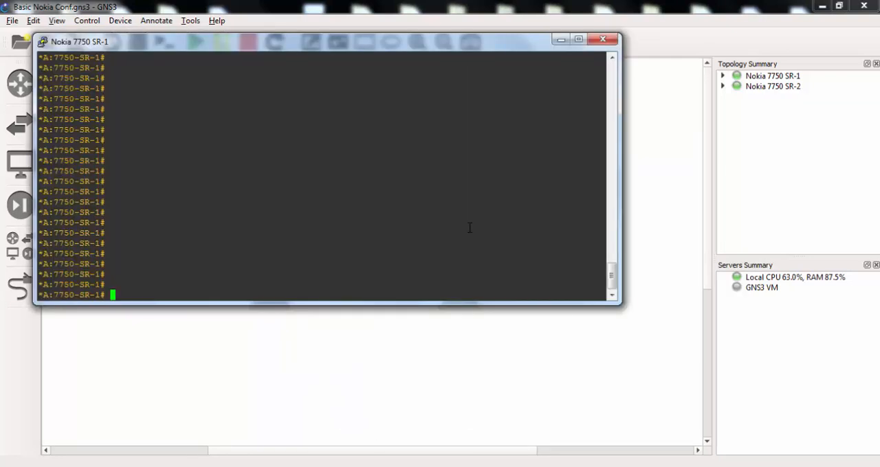
pyautogui.write('configure')
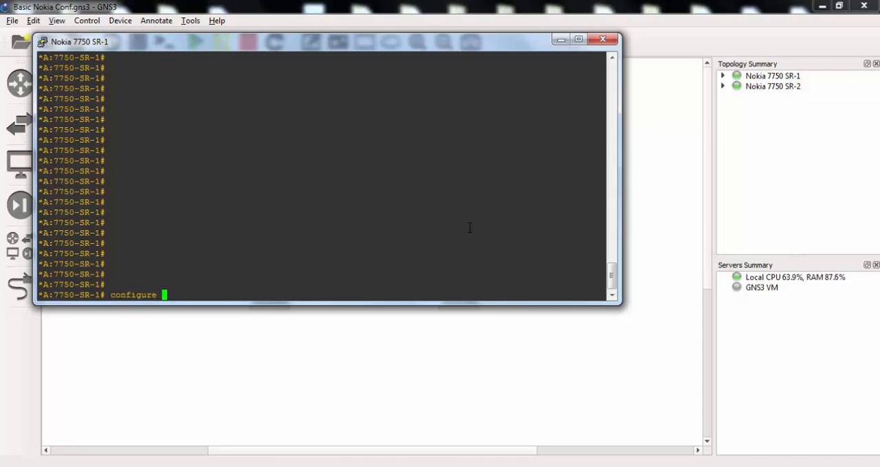
pyautogui.write('router')
pyautogui.write('inter')
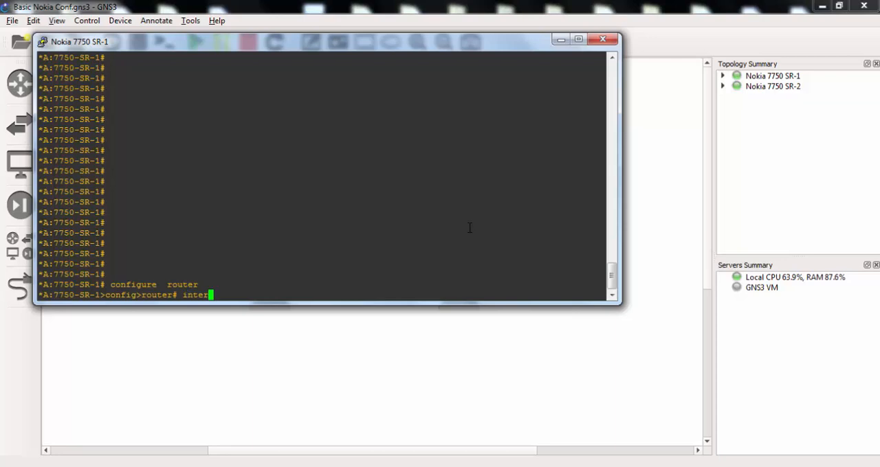
pyautogui.write('face')
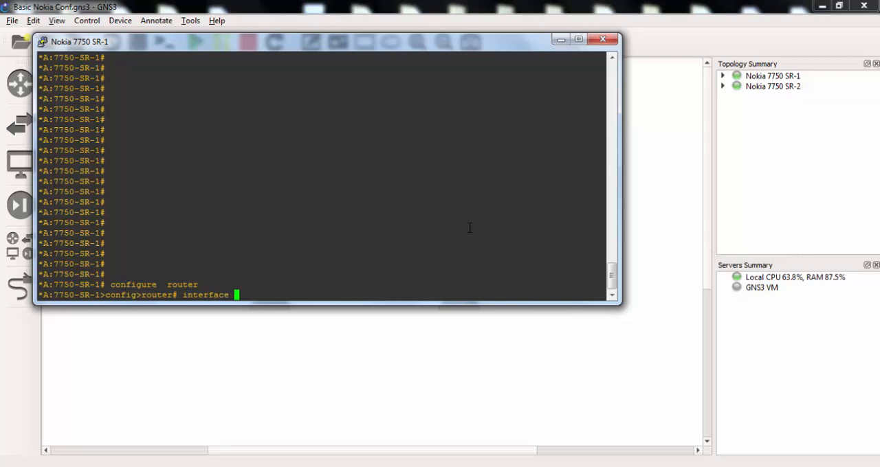
pyautogui.write('toRouter2')
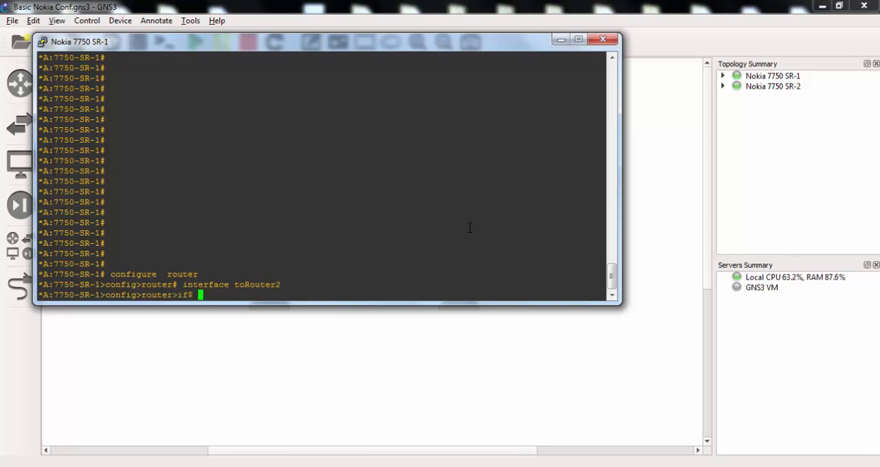
pyautogui.write('address')
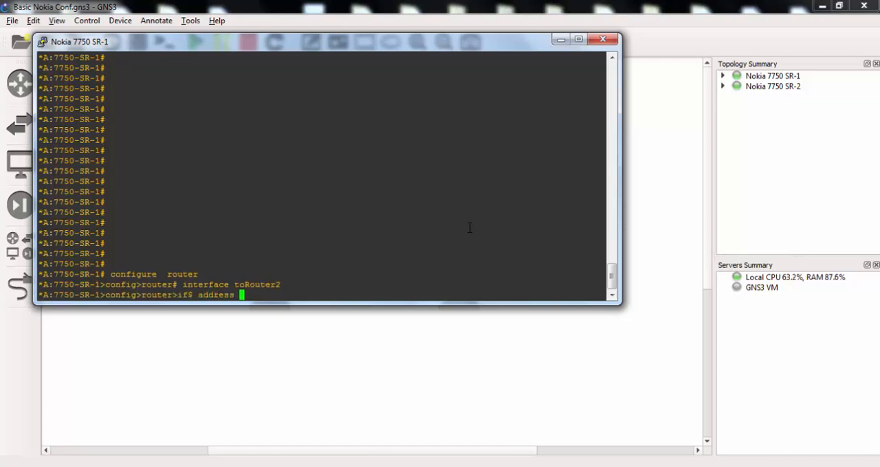
pyautogui.write('10.0.0.')
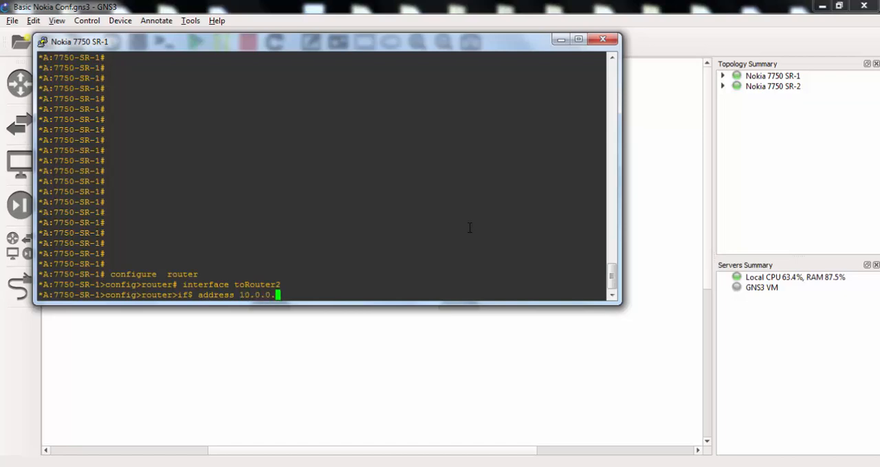
pyautogui.press('Backspace')
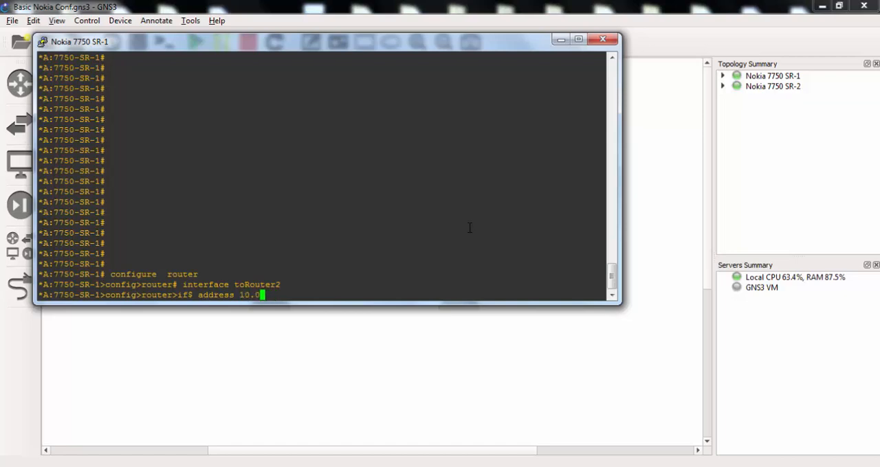
pyautogui.write('10.10.10')
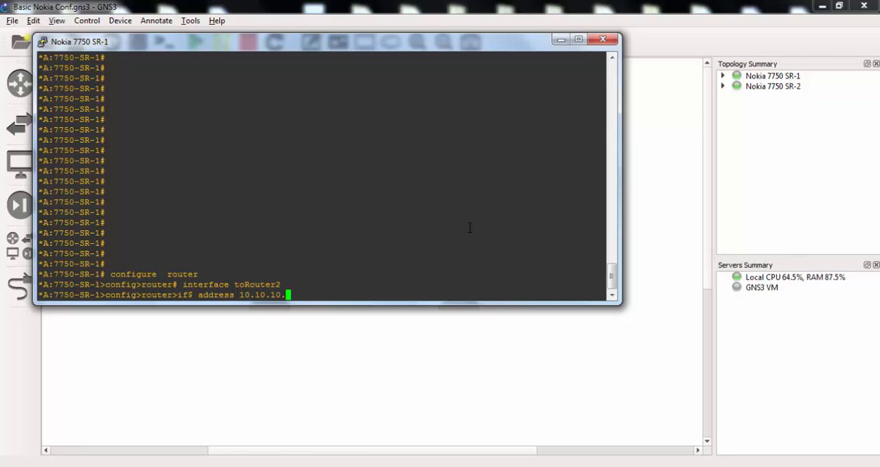
pyautogui.write('.1')
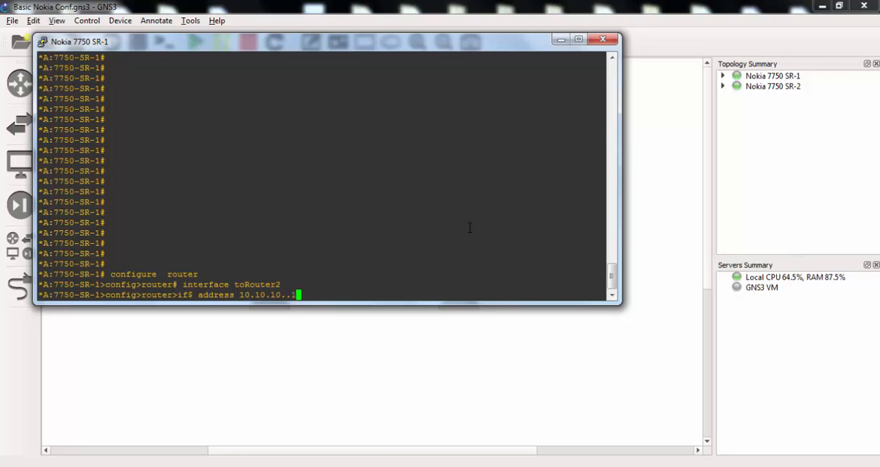
pyautogui.write('/24')
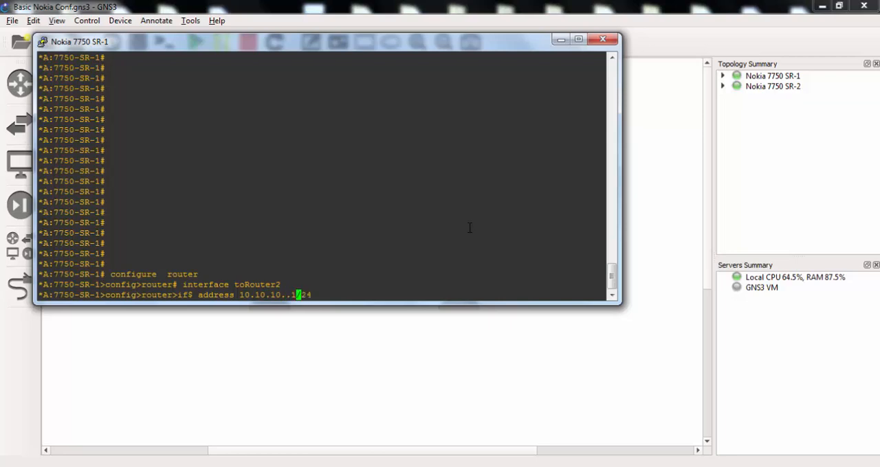
pyautogui.press('Return')
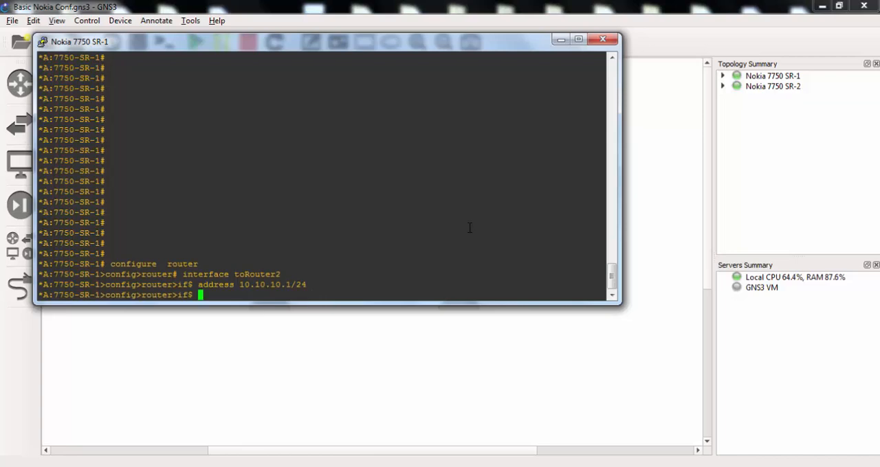
# Bind toRouter2 to port 1/1/1, add description InterfacetoOurRouter2, and exit the interface
pyautogui.write('port')
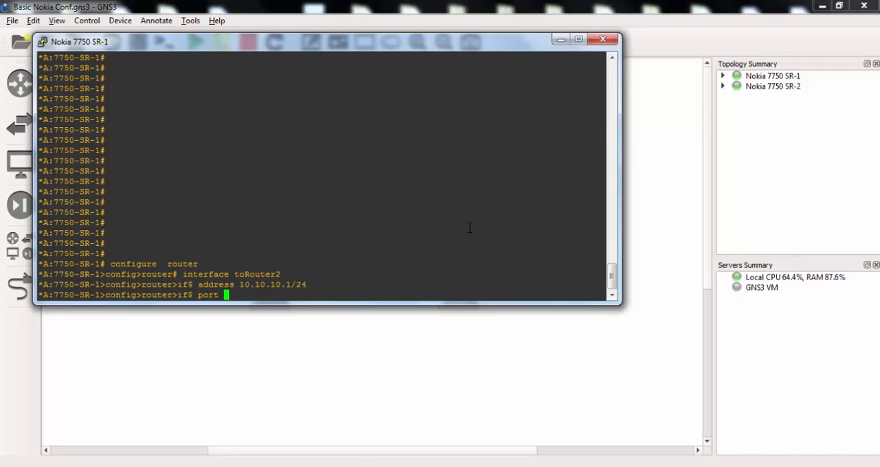
pyautogui.write('1/1/1')
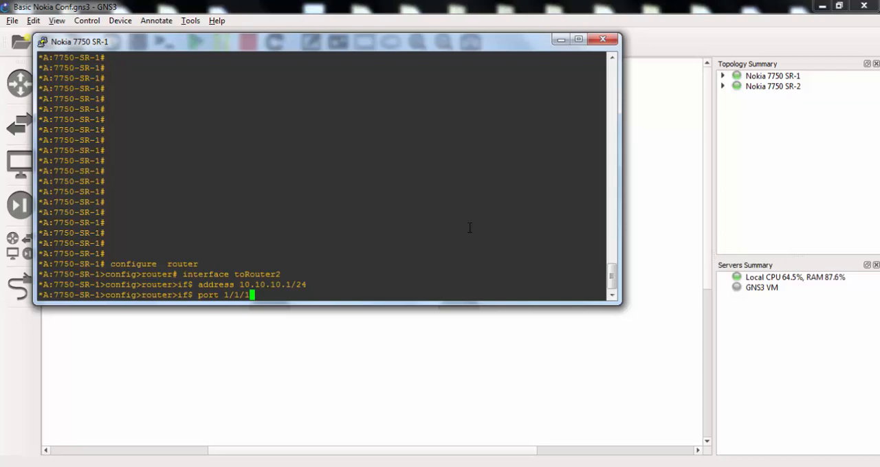
pyautogui.press('Return')
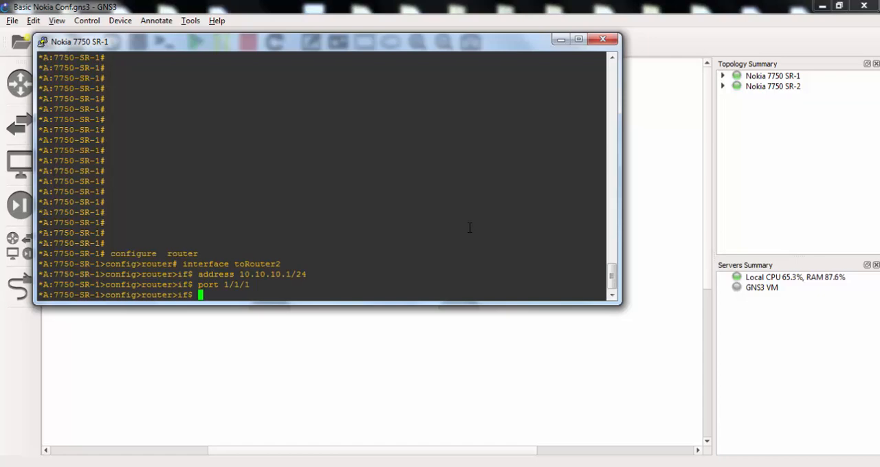
pyautogui.write('description "')
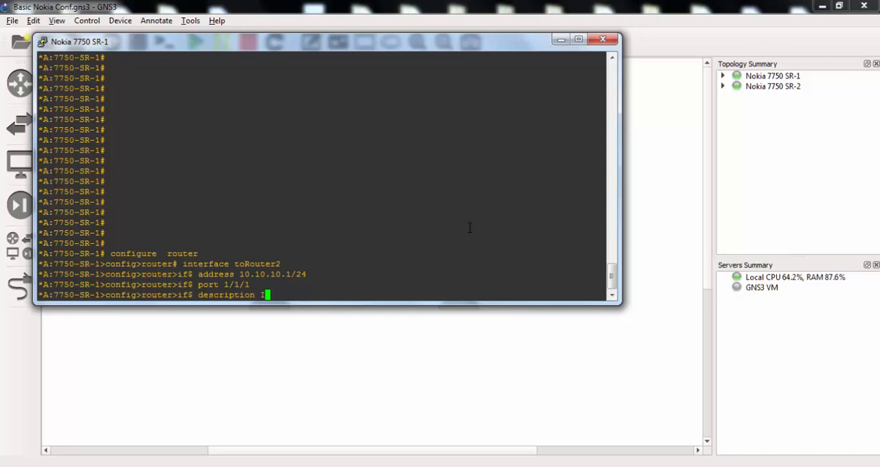
pyautogui.write('Interface')
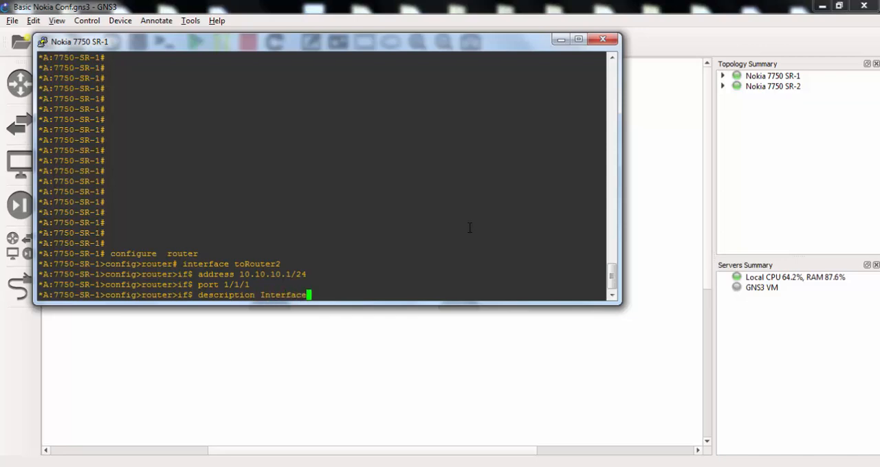
pyautogui.write('toOut')
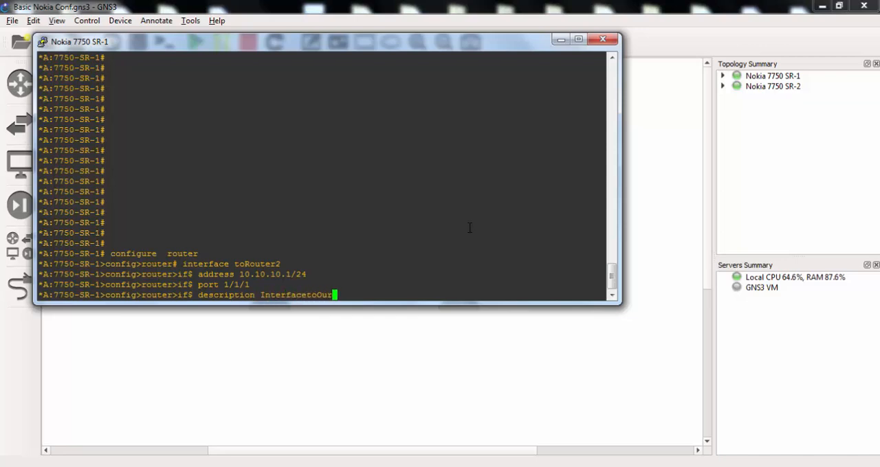
pyautogui.write('Router2')
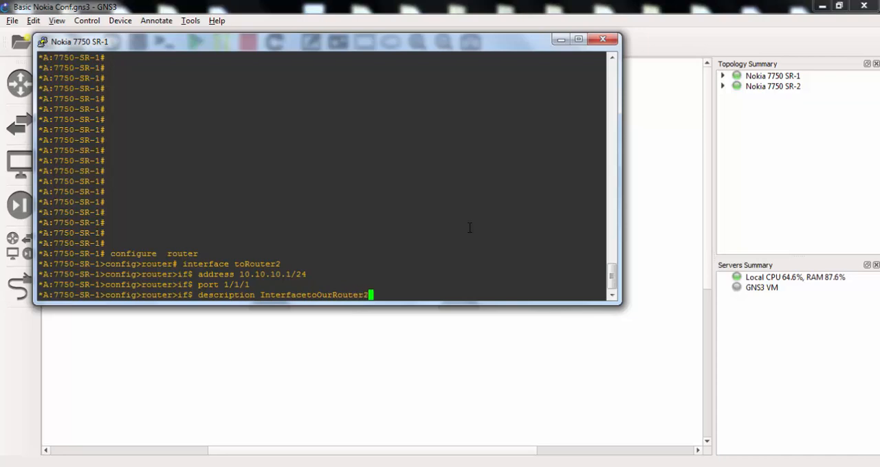
pyautogui.press('Return')
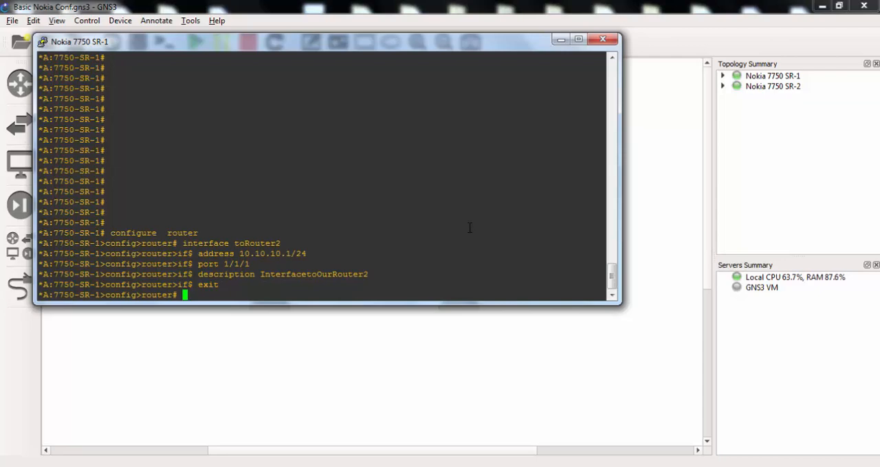
pyautogui.write('exit all')
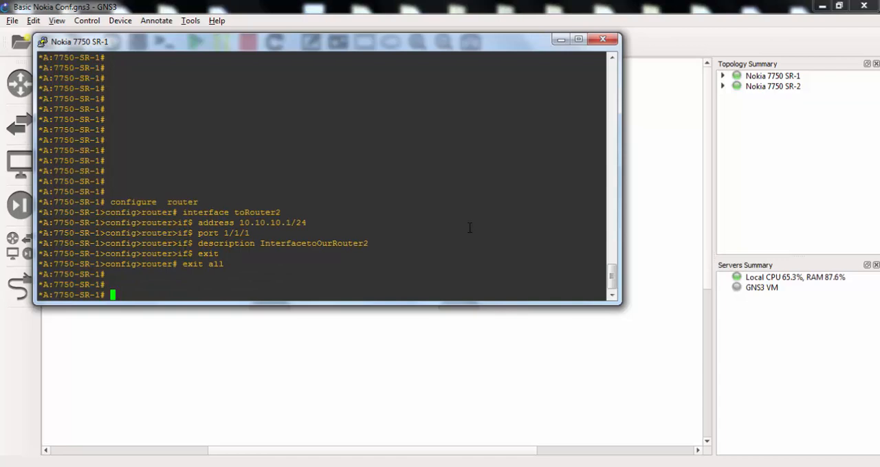
pyautogui.moveTo(523, 190)
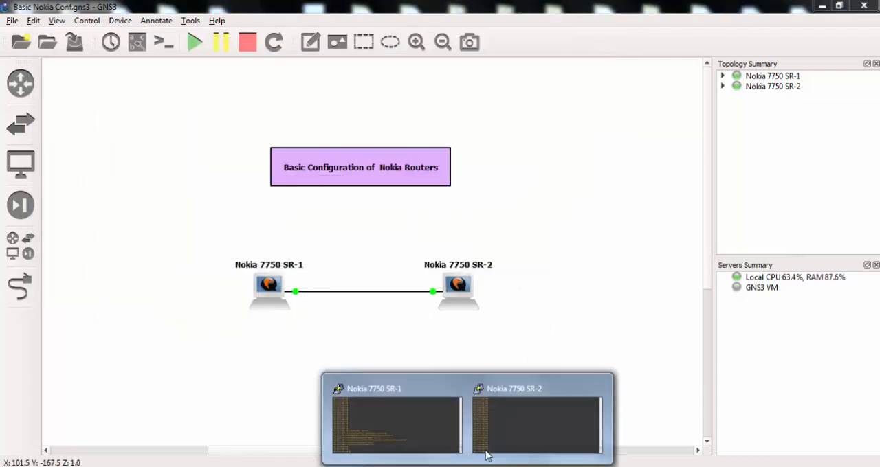
# In the SR-2 console, create router interface toRouter1 under configure router
pyautogui.click(537, 422)
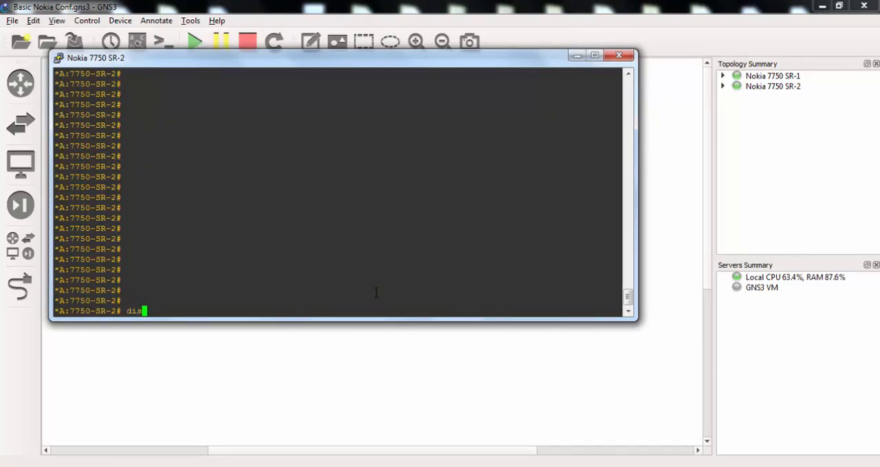
pyautogui.write('configure router')
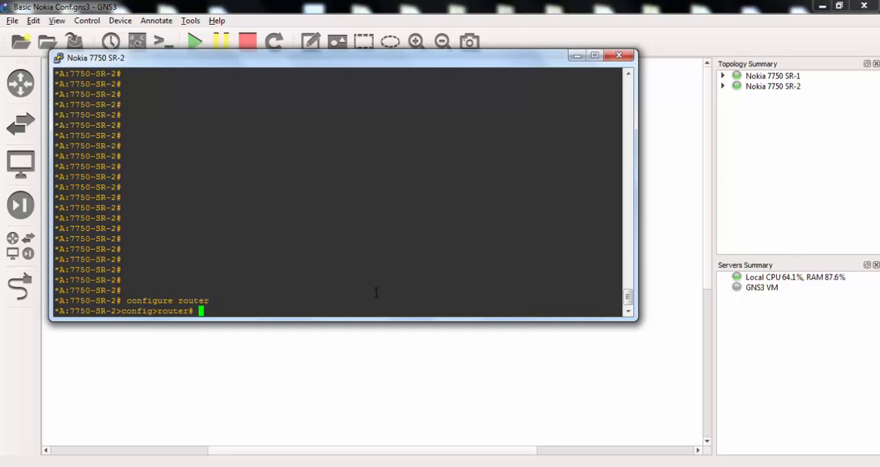
pyautogui.write('ad')
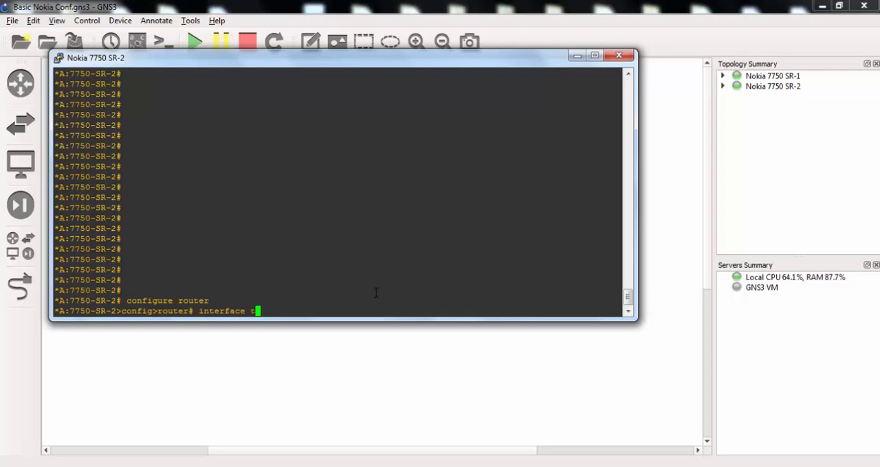
pyautogui.write('oRouter')
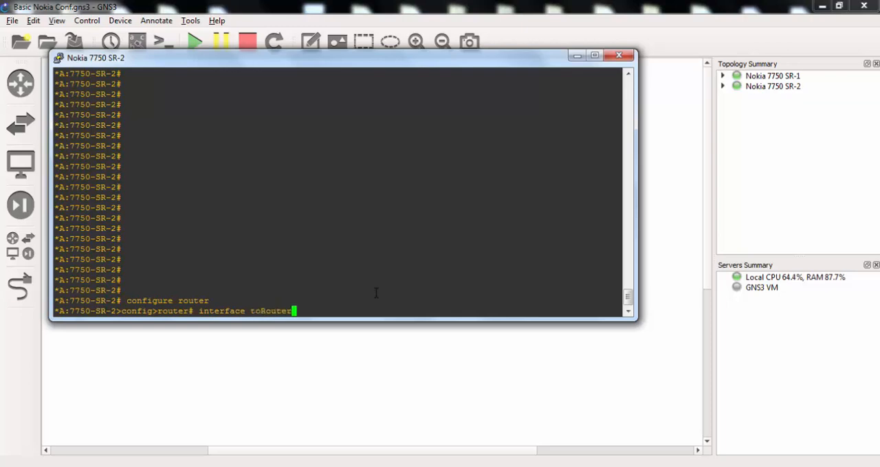
pyautogui.write('1')
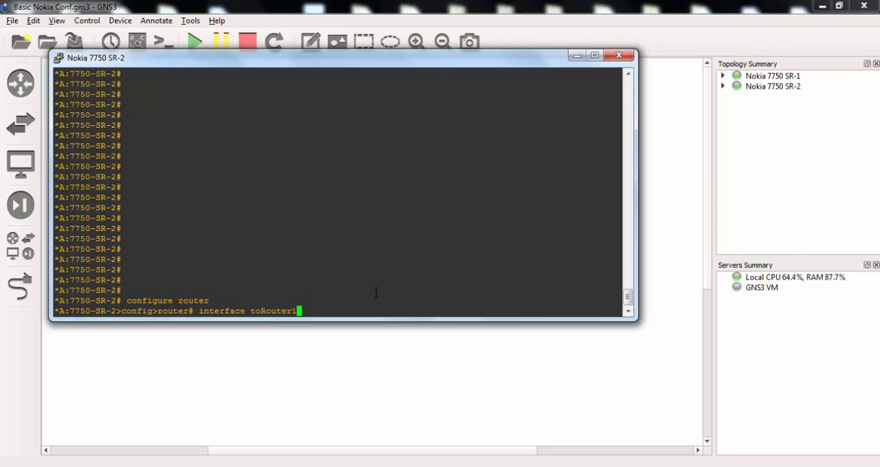
pyautogui.press('Return')
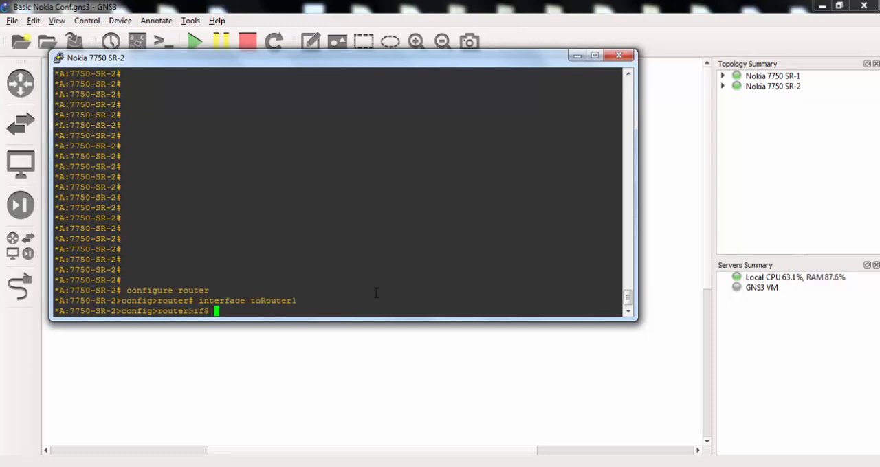
# Give toRouter1 address 10.10.10.2/24, port 1/1/1 and description InterfacetoOurRouter1, then exit all
pyautogui.write('ad')
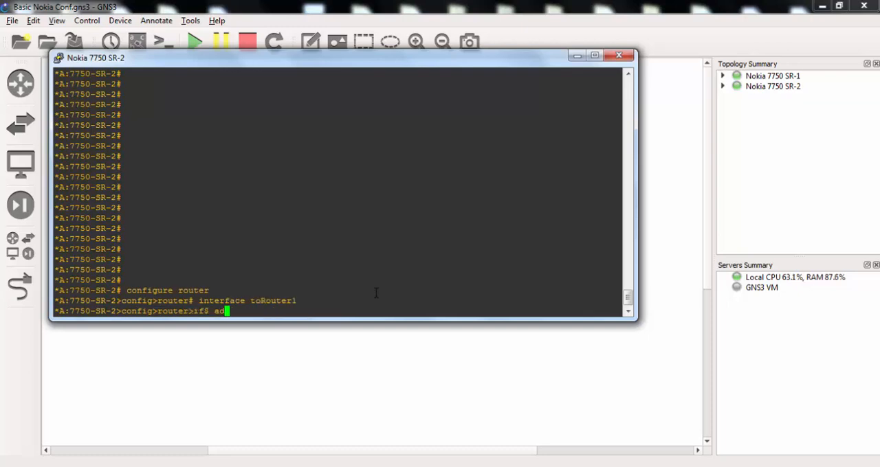
pyautogui.write('dress')
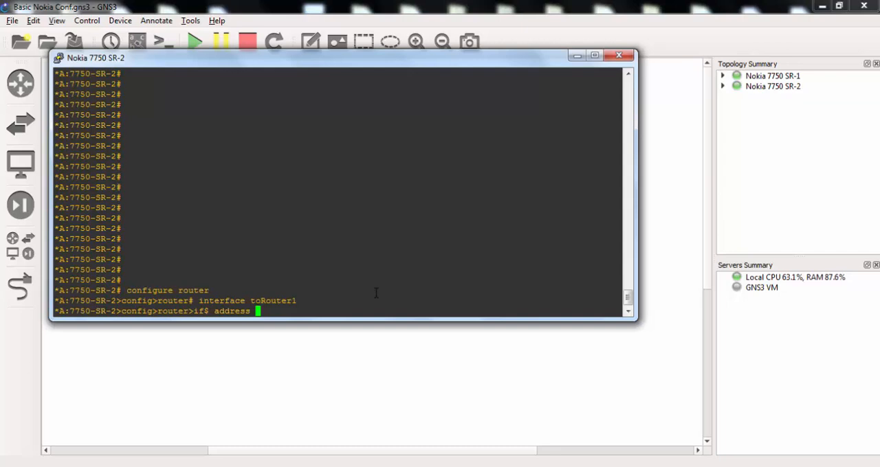
pyautogui.write('10.10.10.2/24')
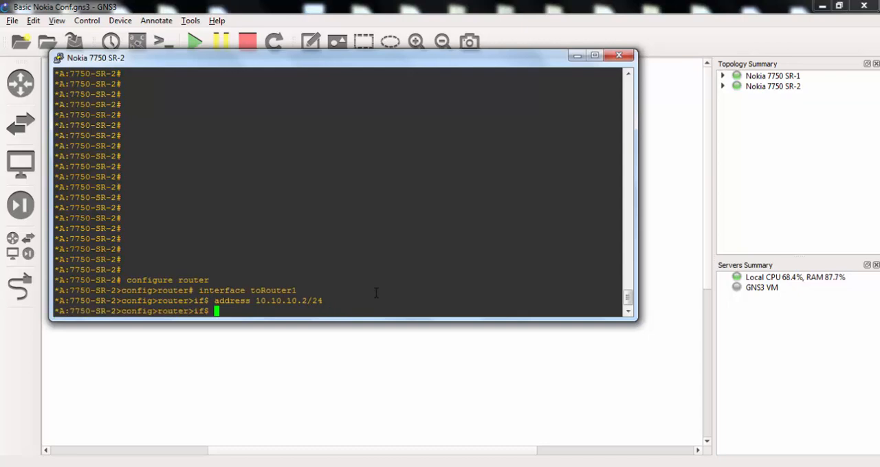
pyautogui.write('port')
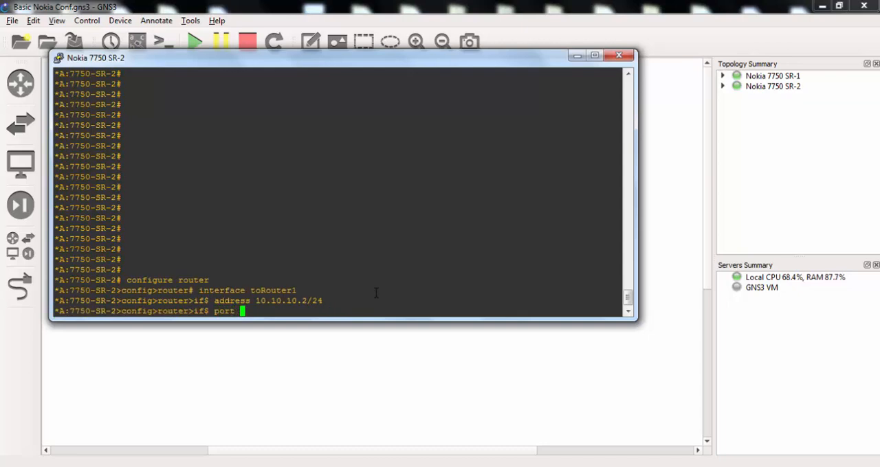
pyautogui.write('1/1/1')
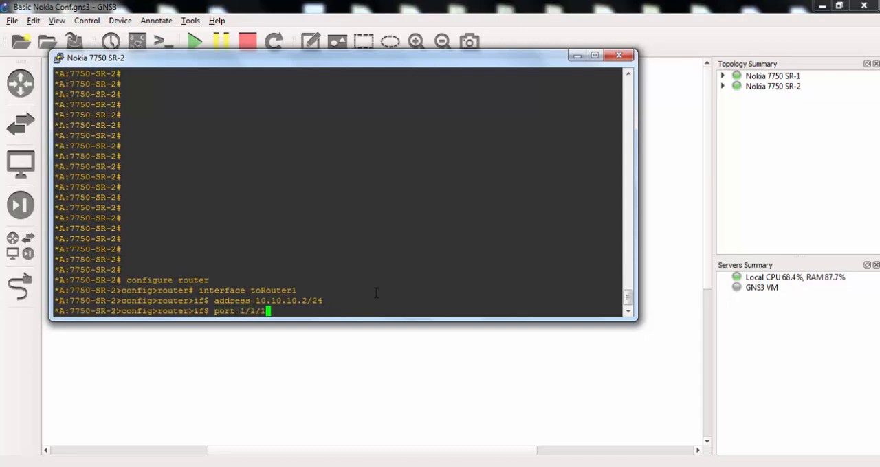
pyautogui.write('description')
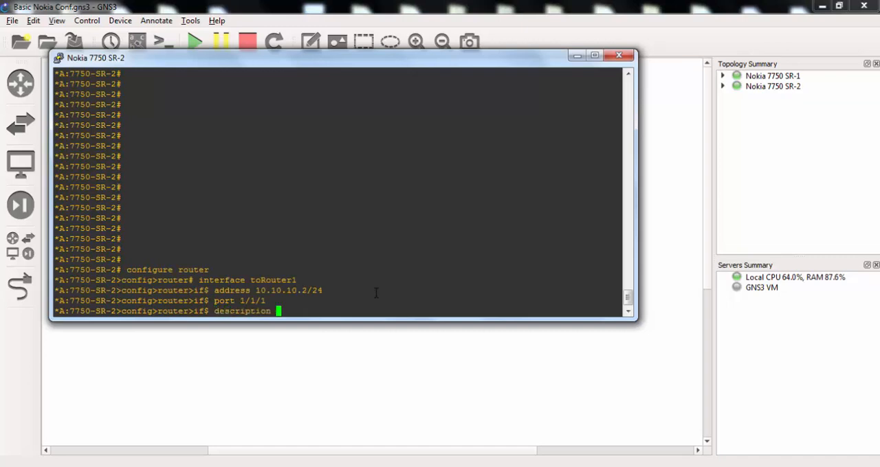
pyautogui.write('Interface')
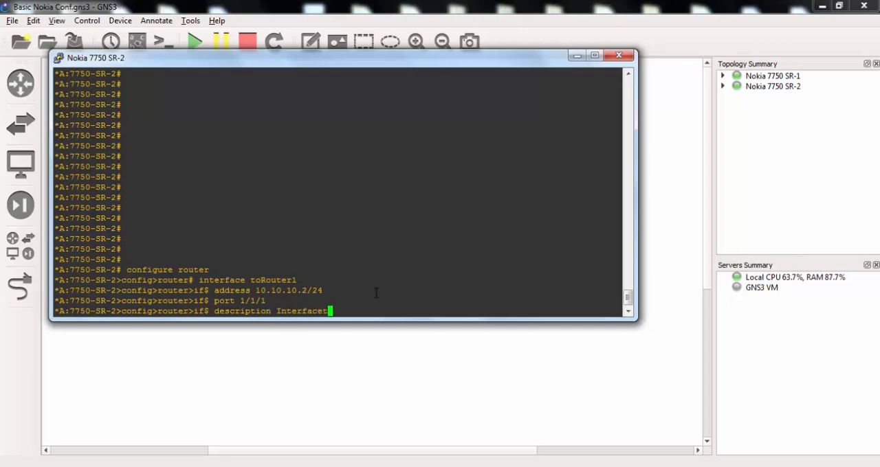
pyautogui.write('toOurROuter')
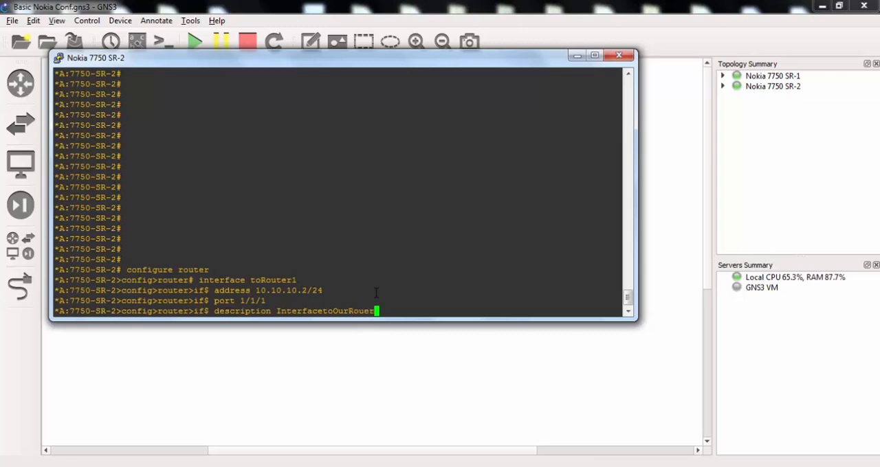
pyautogui.press('Return')
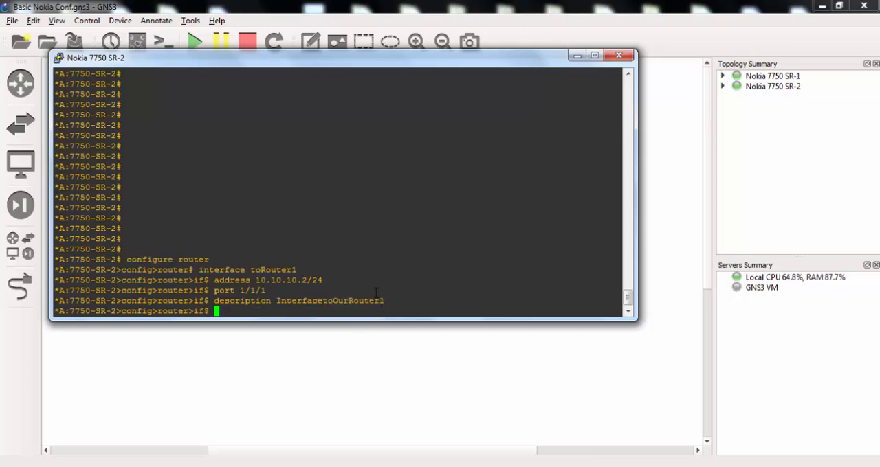
pyautogui.write('exit al')
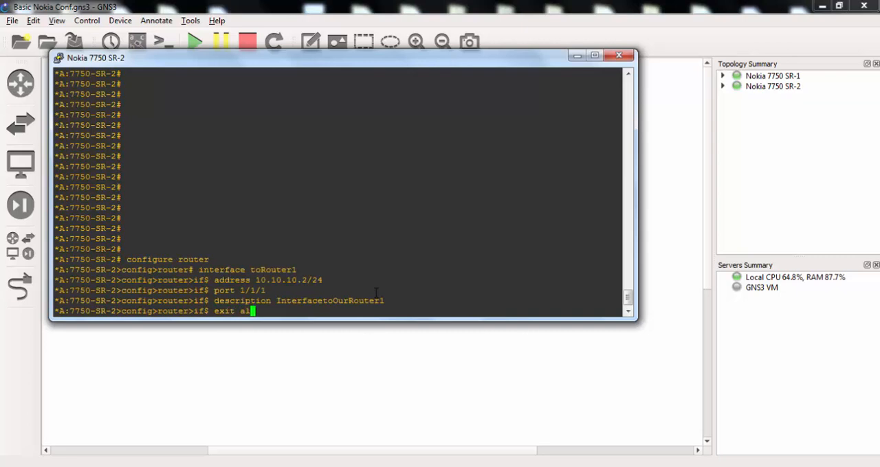
pyautogui.press('Return')
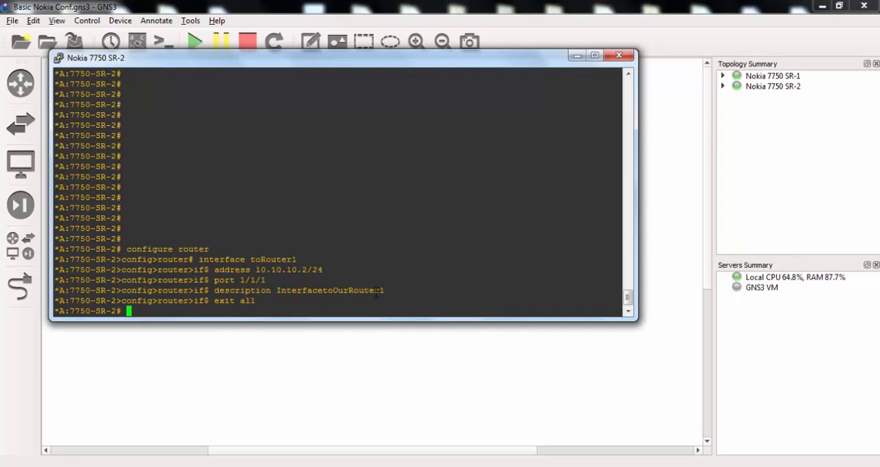
pyautogui.press('Return')
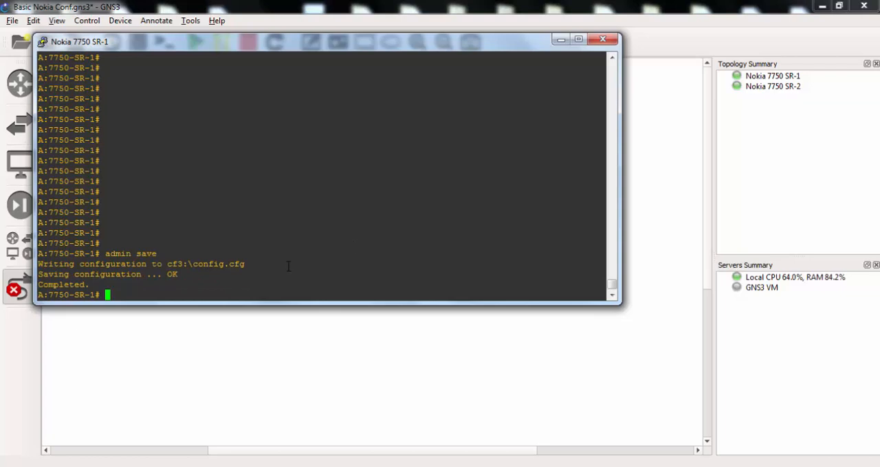
# On SR-1, check the working context with pwc and page through the tree listing
pyautogui.press('Return')
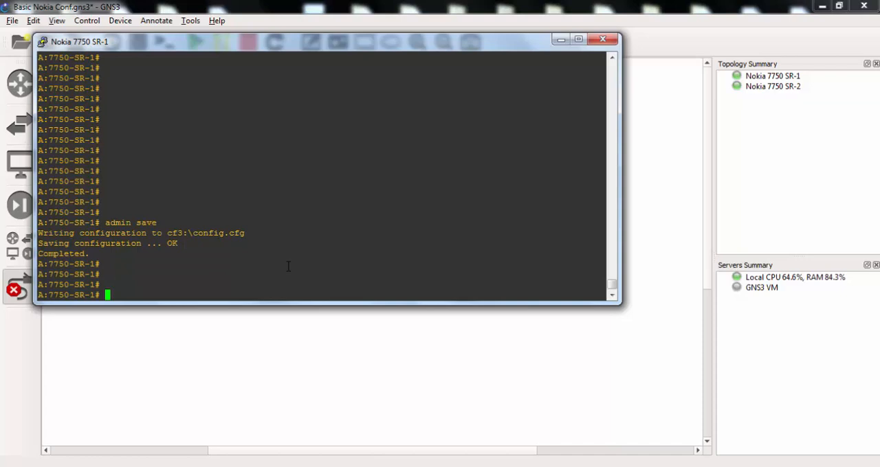
pyautogui.write('pwc')
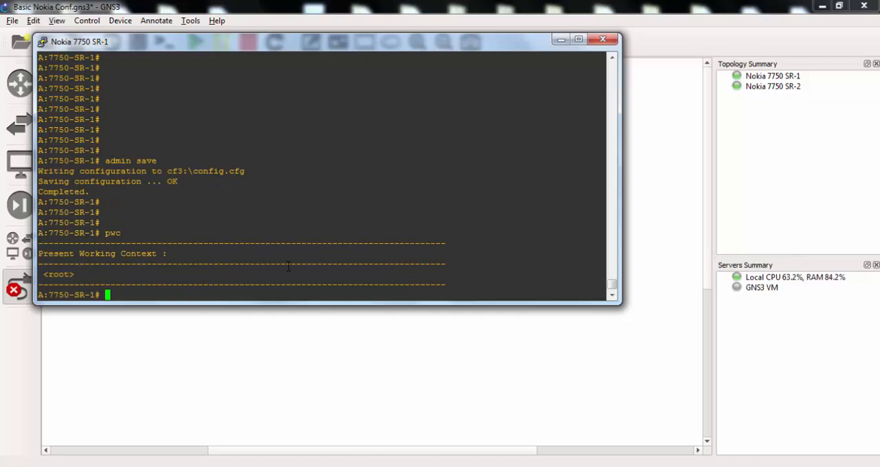
pyautogui.write('tree')
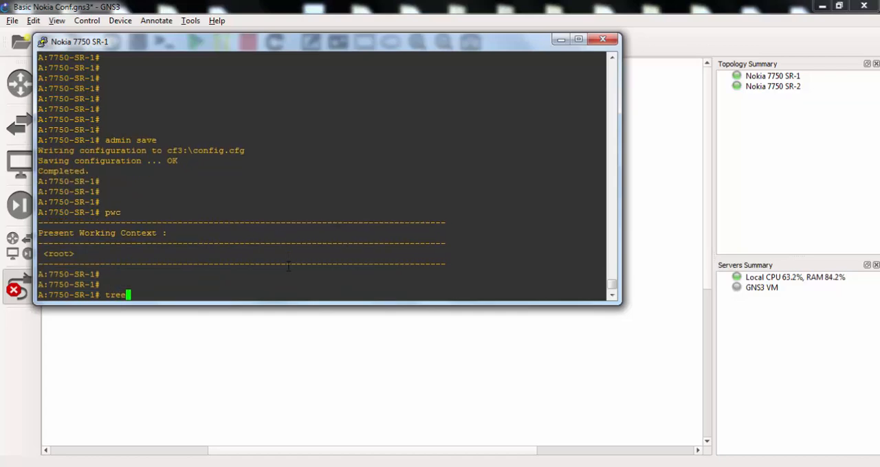
pyautogui.press('Return')
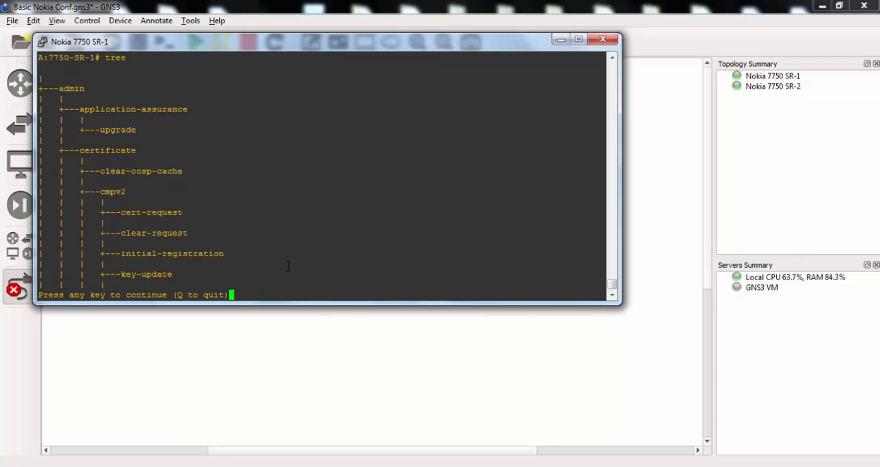
pyautogui.press('space')
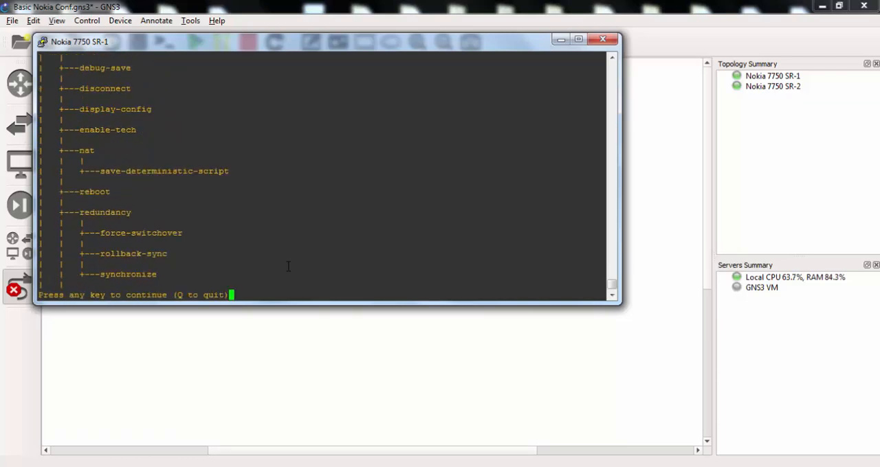
pyautogui.press('q')
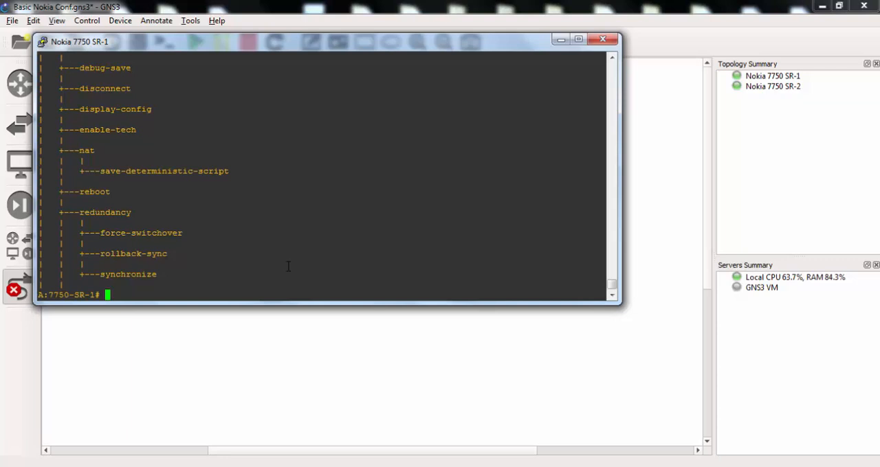
pyautogui.write('i')
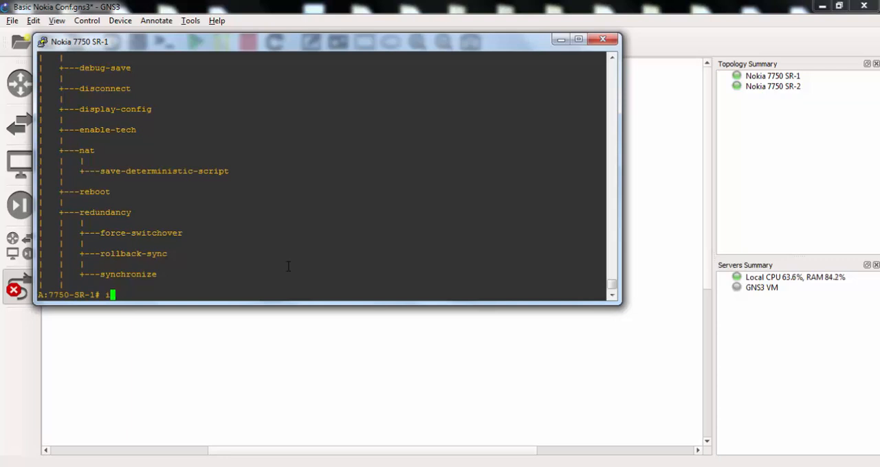
# Enter configure system and page through its info output, including name and security settings
pyautogui.write('configure')
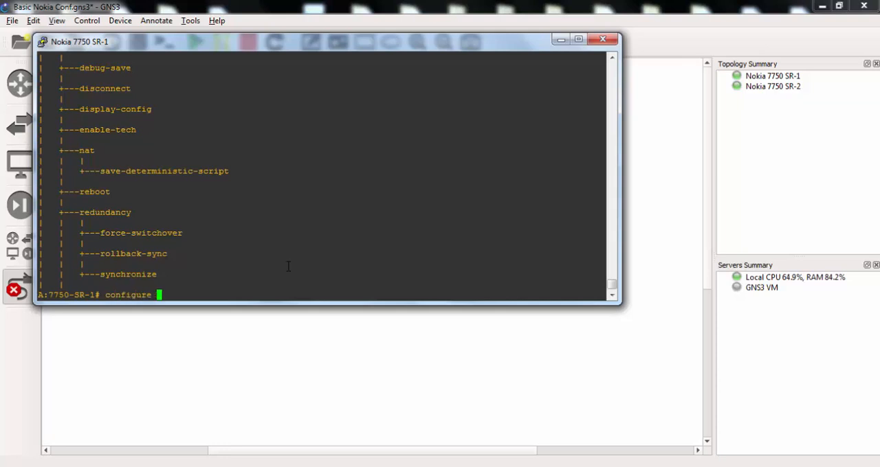
pyautogui.write('system')
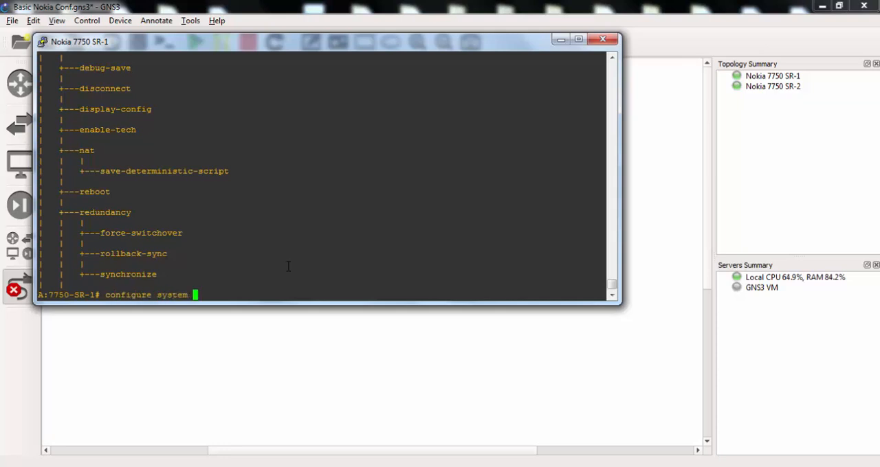
pyautogui.press('Return')
pyautogui.write('info')
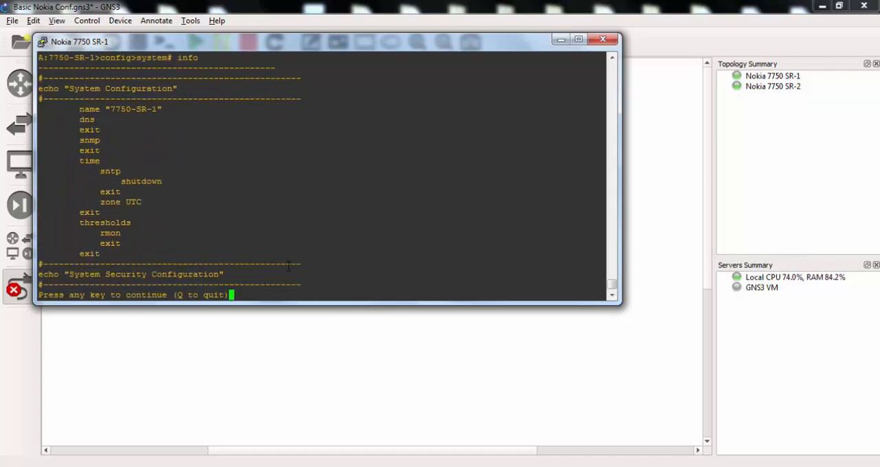
pyautogui.press('space')
pyautogui.write('exit')
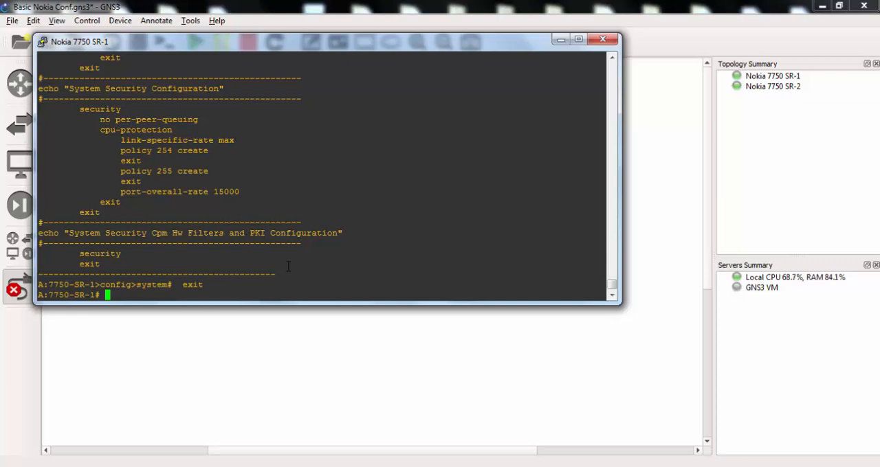
pyautogui.write('help')
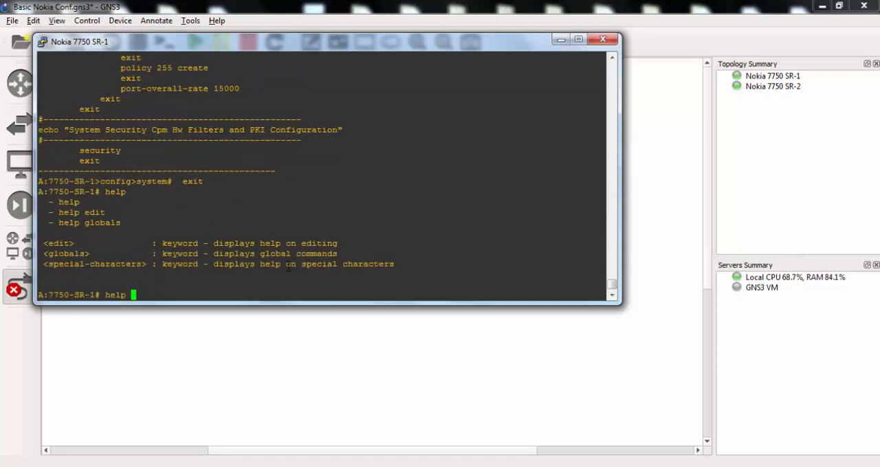
# Run help, then history, then list the clear subcommands
pyautogui.press('Return')
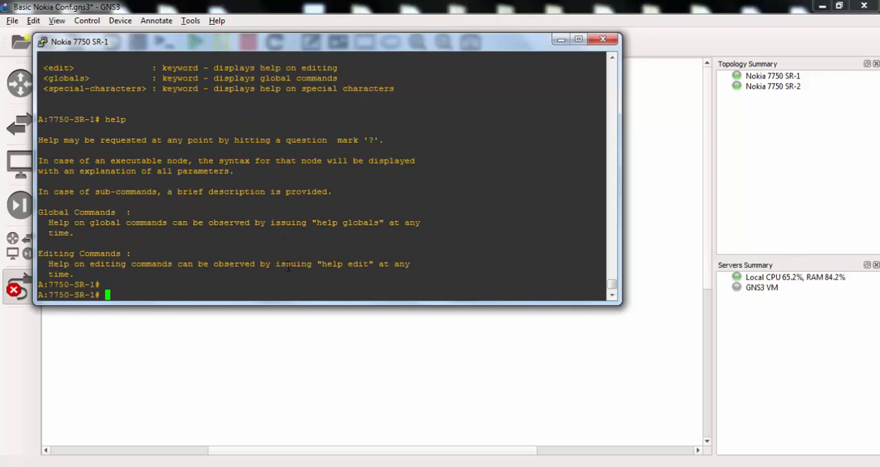
pyautogui.write('history')
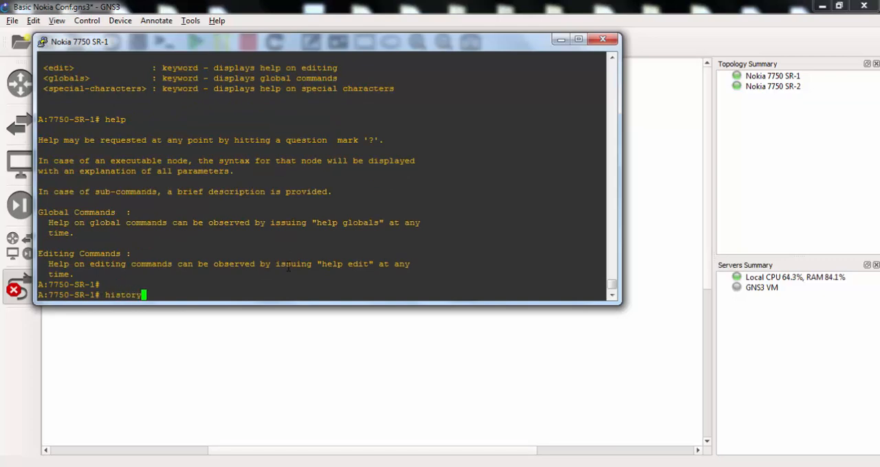
pyautogui.press('Return')
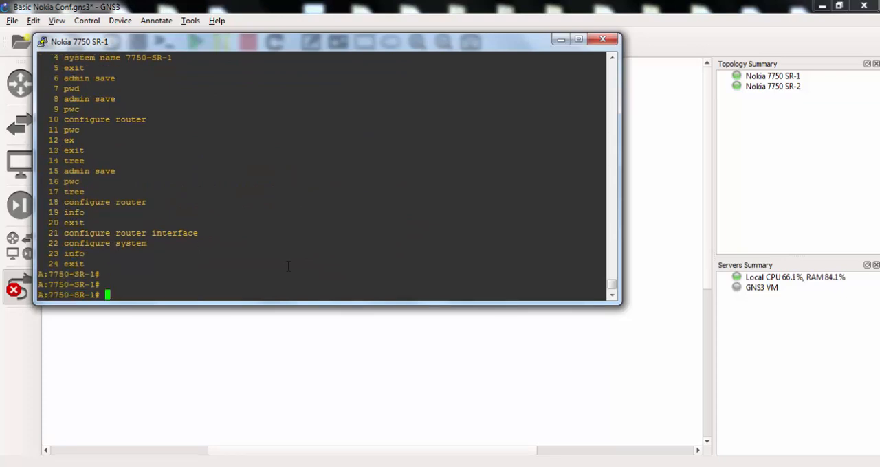
pyautogui.write('clear')
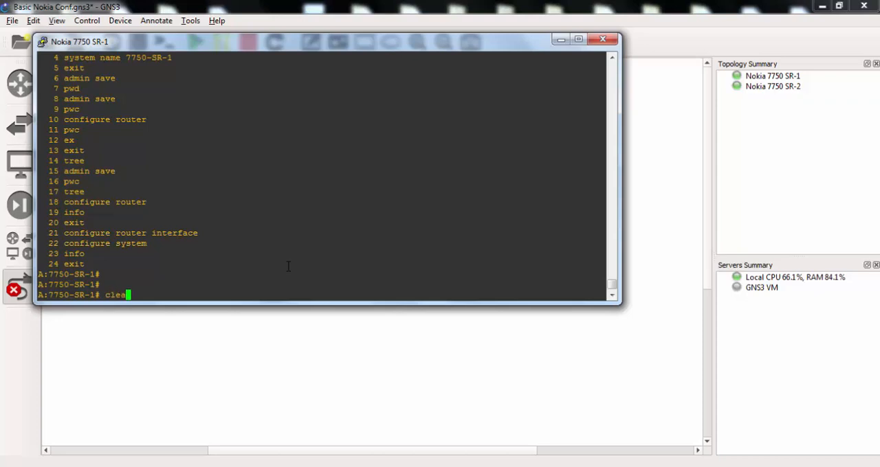
pyautogui.press('Return')
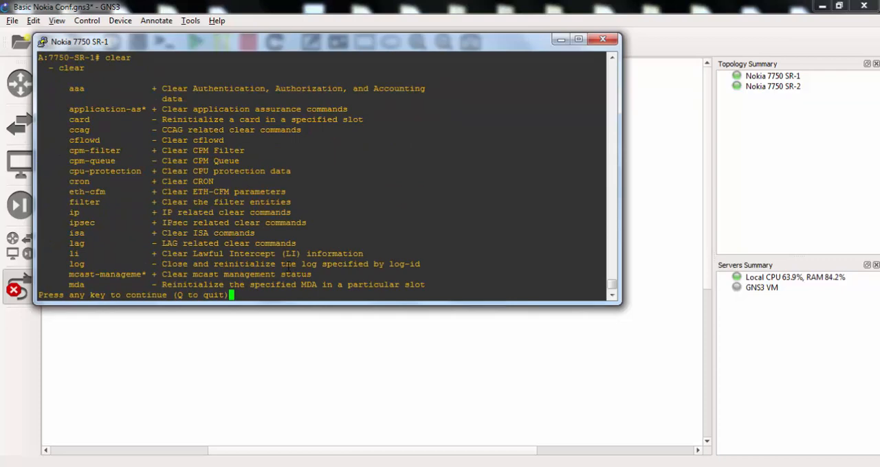
# Page through the clear subcommand descriptions and enter the show log context
pyautogui.press('space')
pyautogui.write('c')
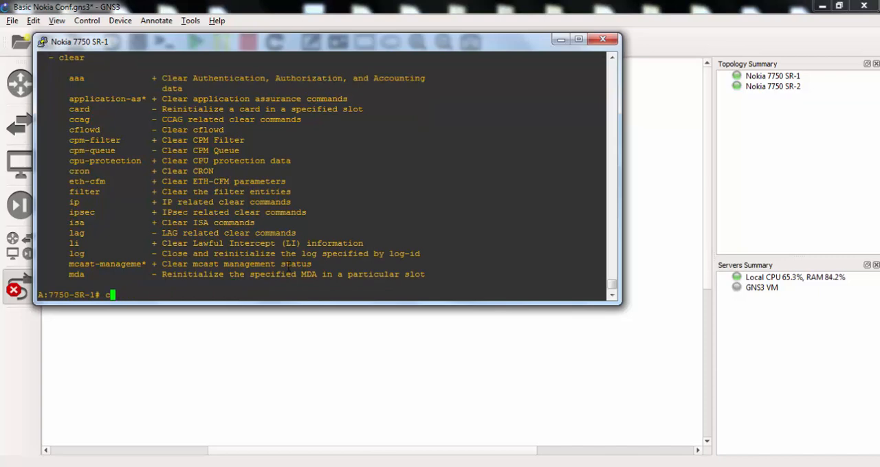
pyautogui.write('logout')
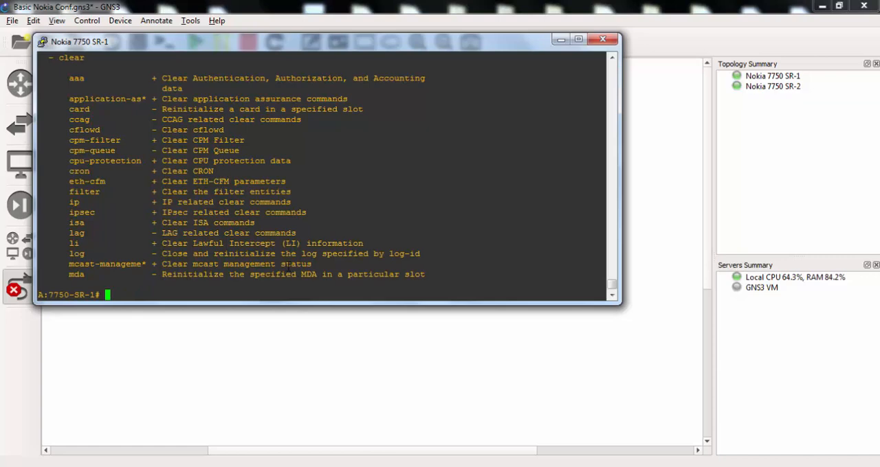
pyautogui.write('a')
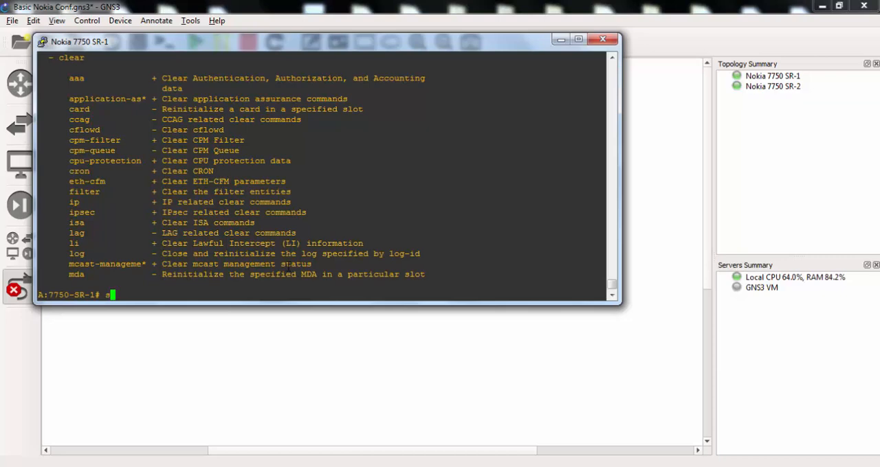
pyautogui.write('show log')
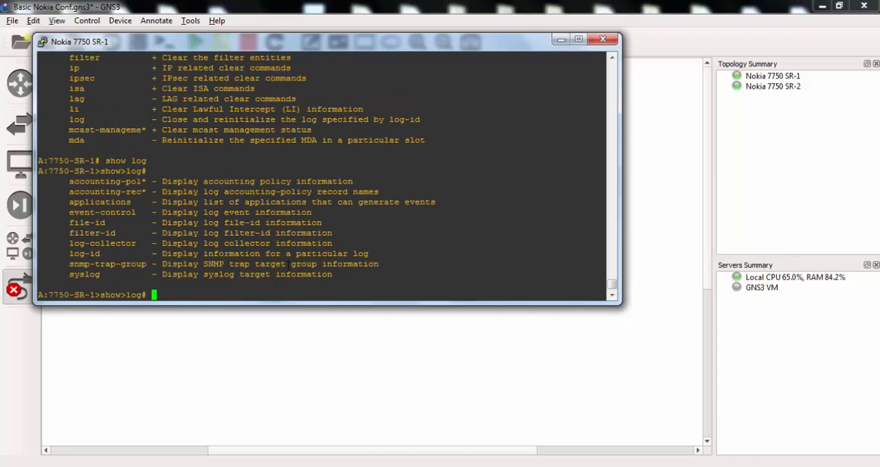
# View Event Log 99 with log-id, page through it, then query log-id 98
pyautogui.write('log')
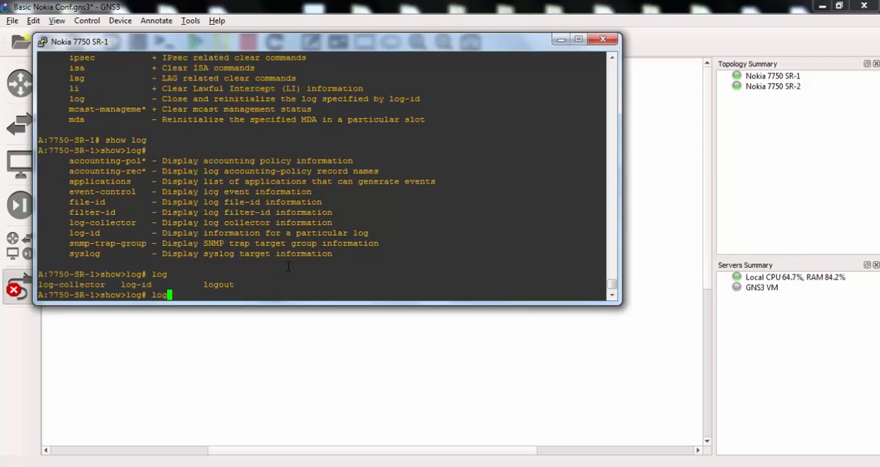
pyautogui.write('-id')
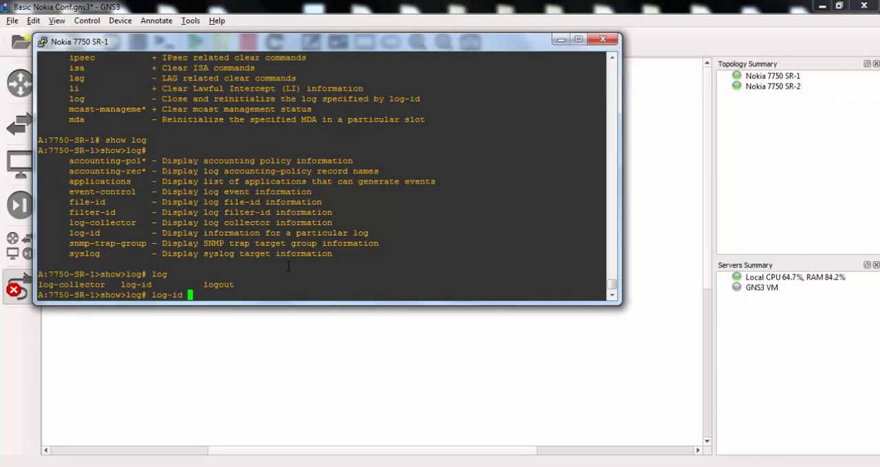
pyautogui.press('Return')
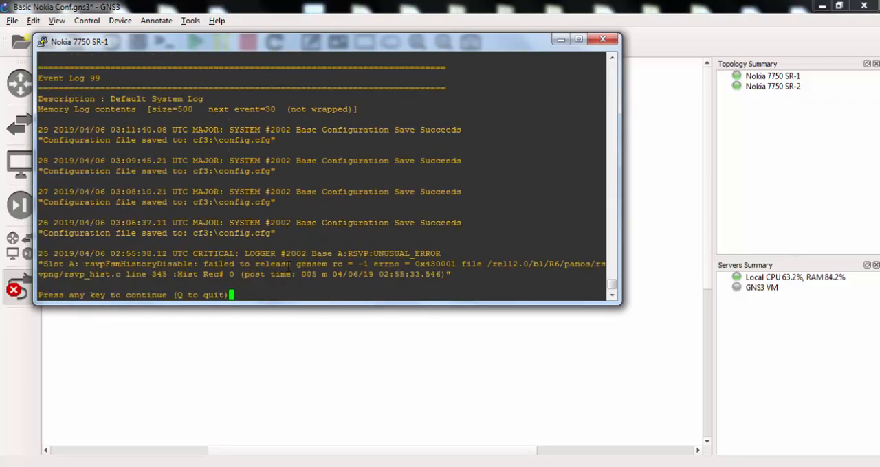
pyautogui.press('space')
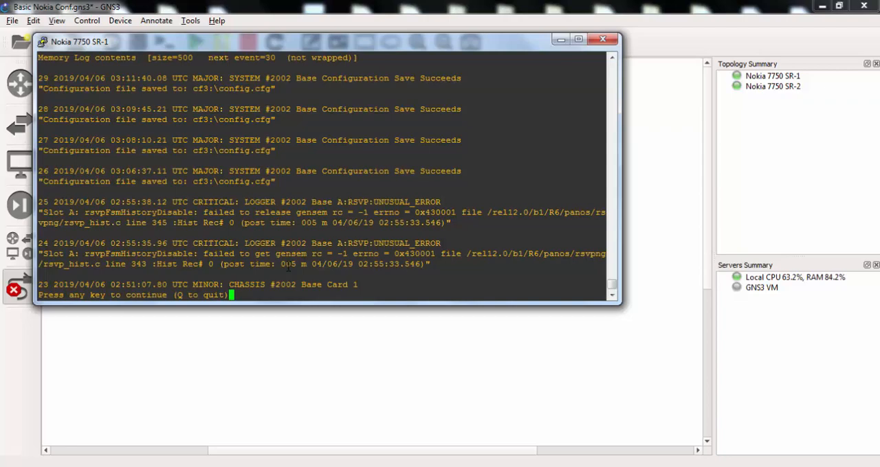
pyautogui.write('show>log# log-id 98')
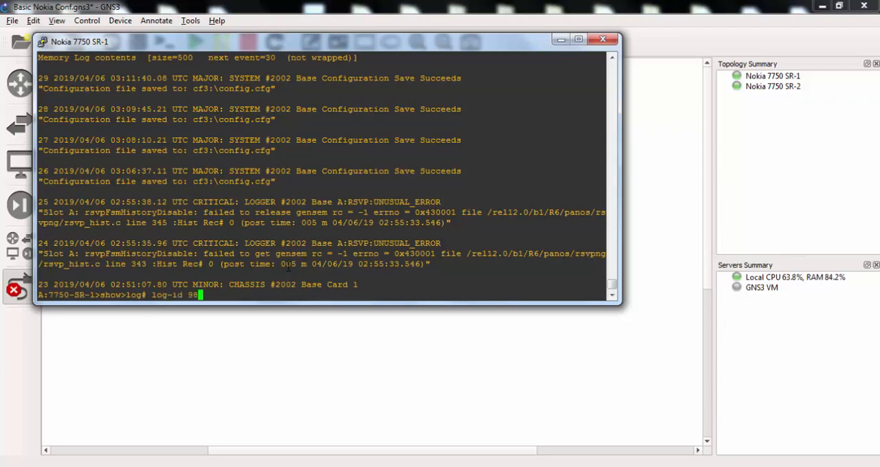
pyautogui.press('Return')
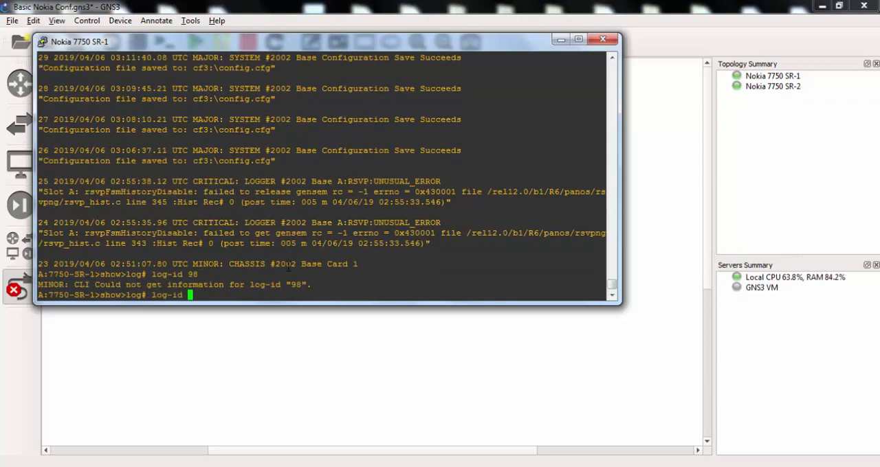